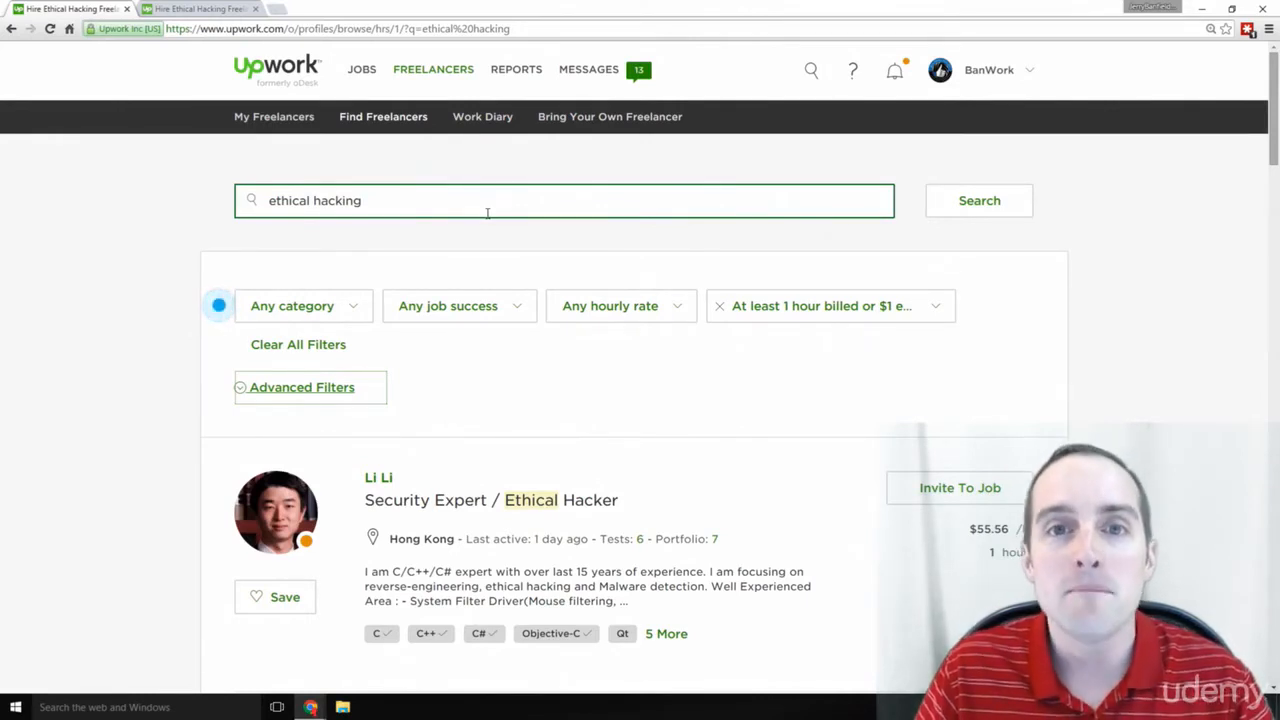
pyautogui.moveTo(596, 232)
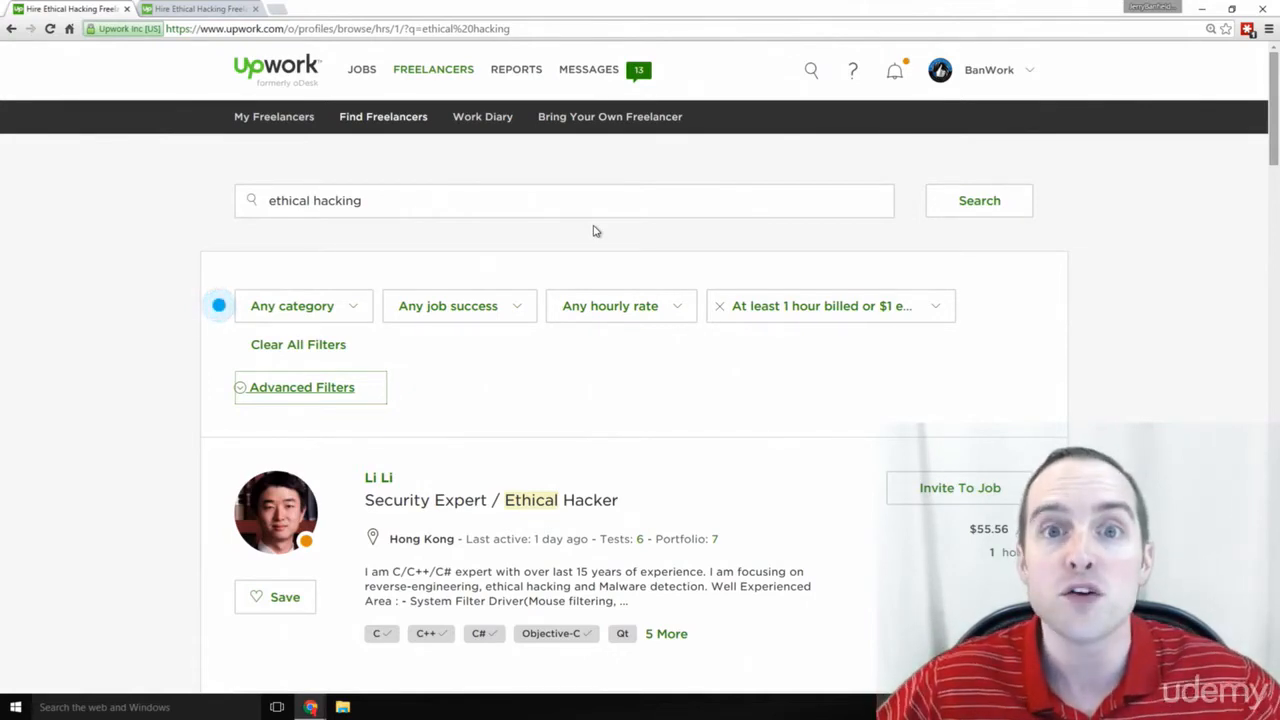
pyautogui.moveTo(556, 244)
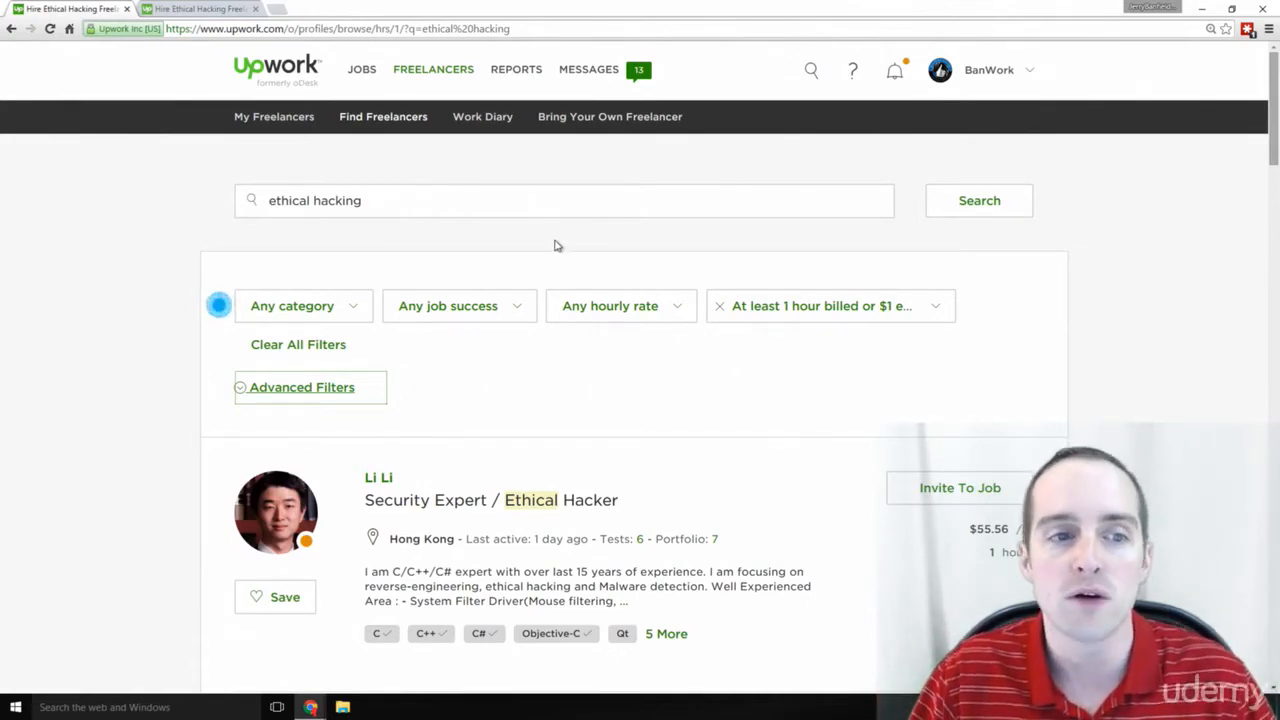
# Scroll through page 1 of the ethical hacking freelancer results until the pagination bar appears.
pyautogui.click(564, 200)
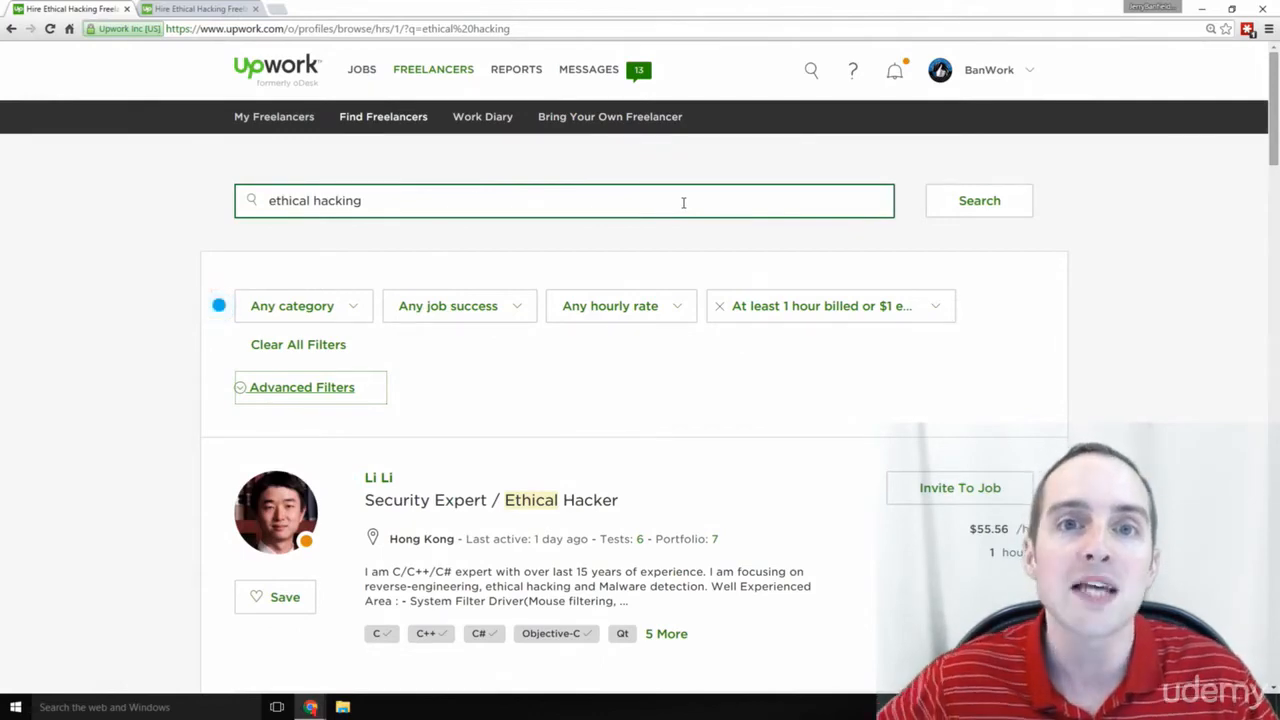
pyautogui.scroll(-3)
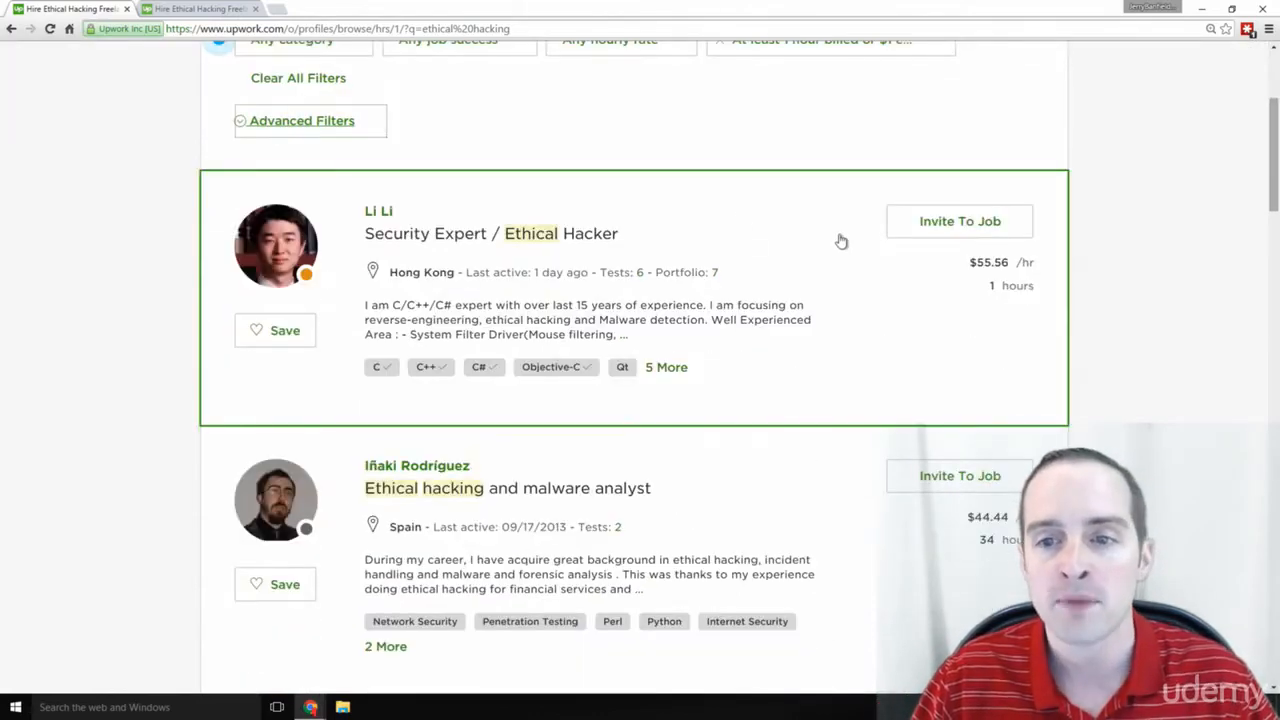
pyautogui.scroll(3)
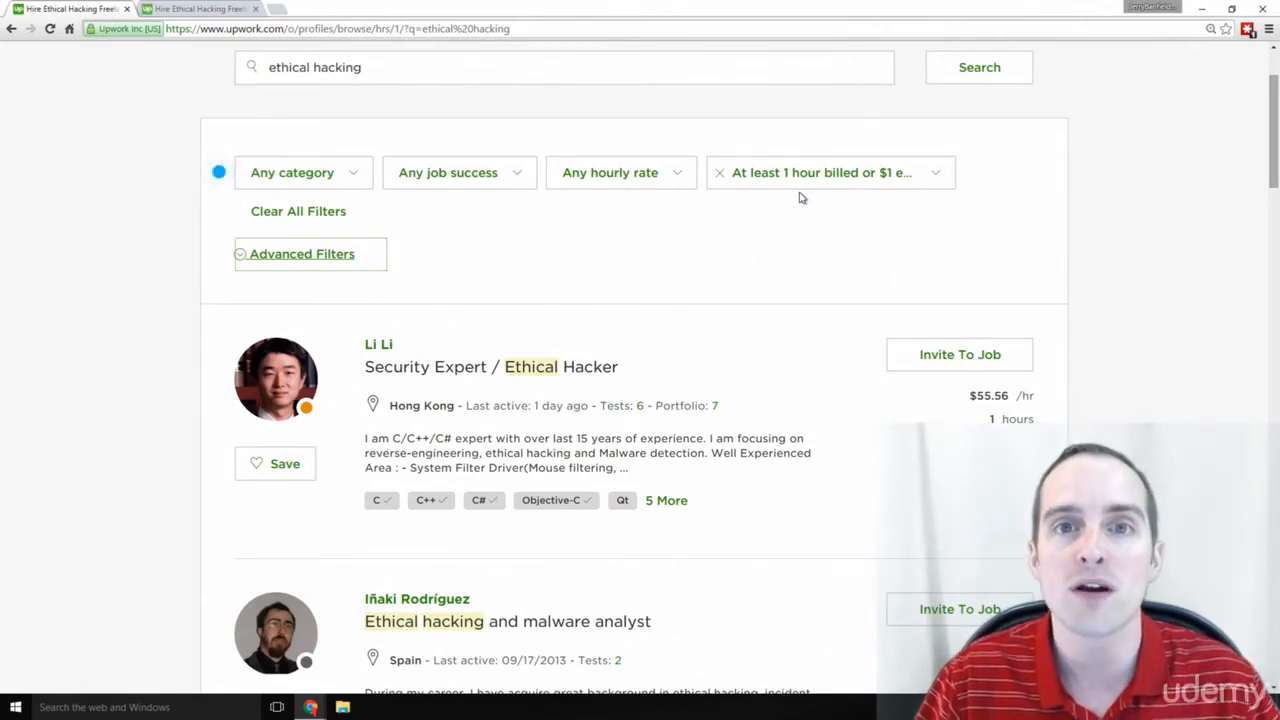
pyautogui.scroll(-3)
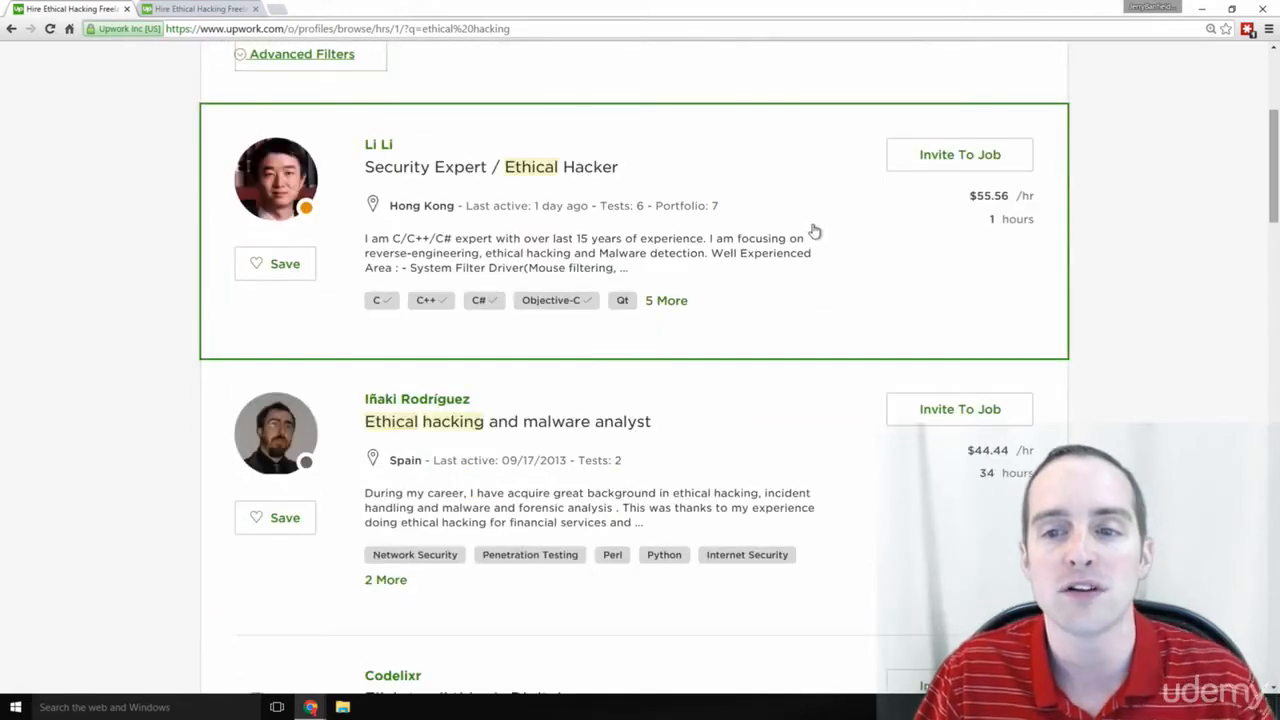
pyautogui.moveTo(984, 224)
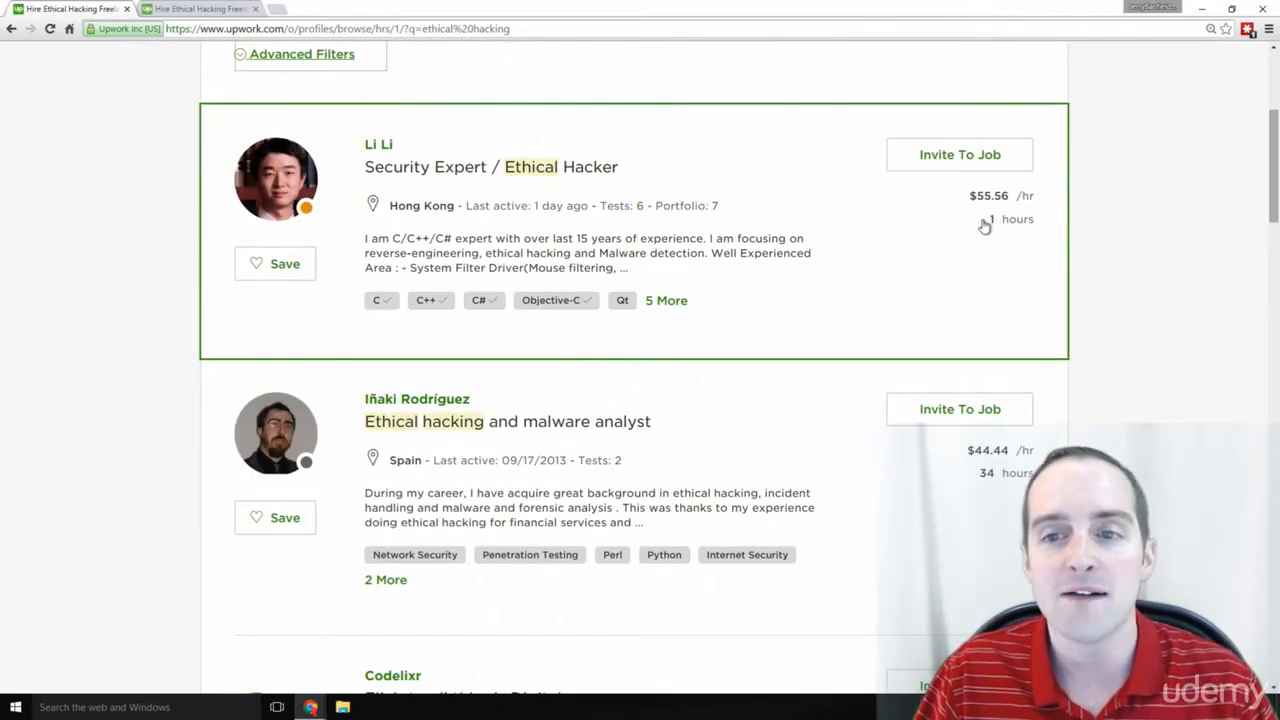
pyautogui.moveTo(558, 180)
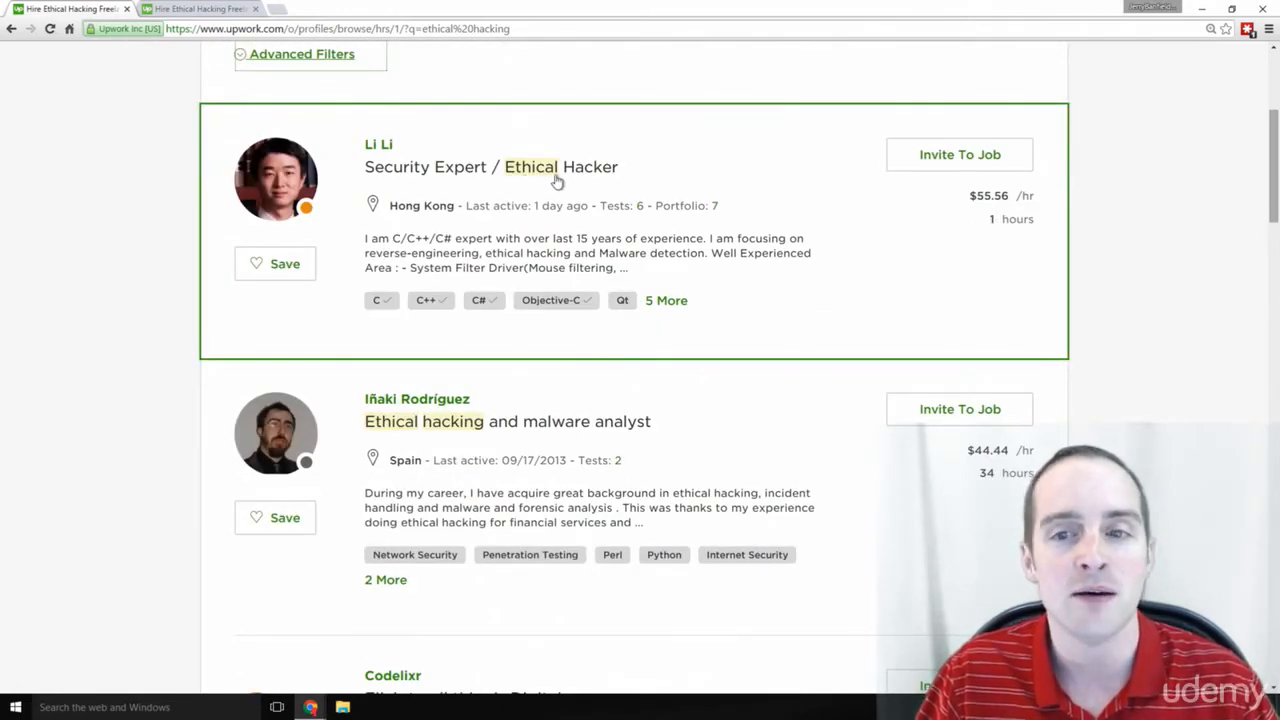
pyautogui.scroll(-3)
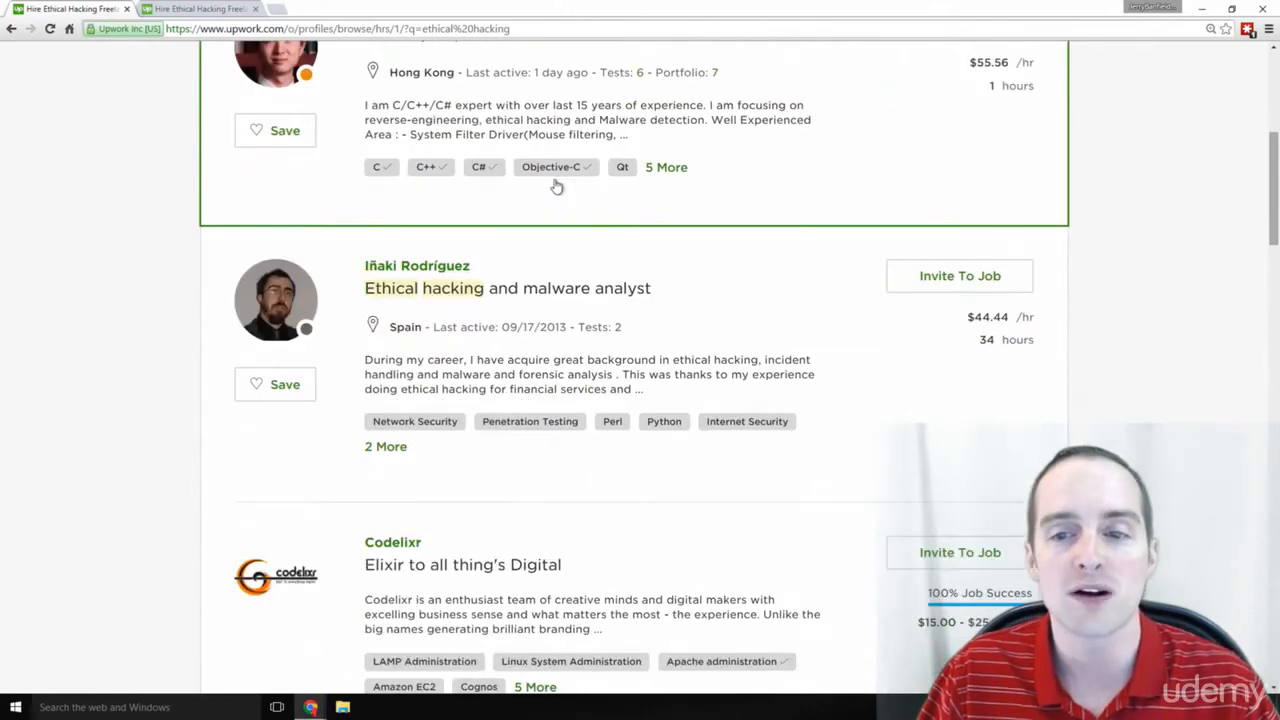
pyautogui.moveTo(800, 204)
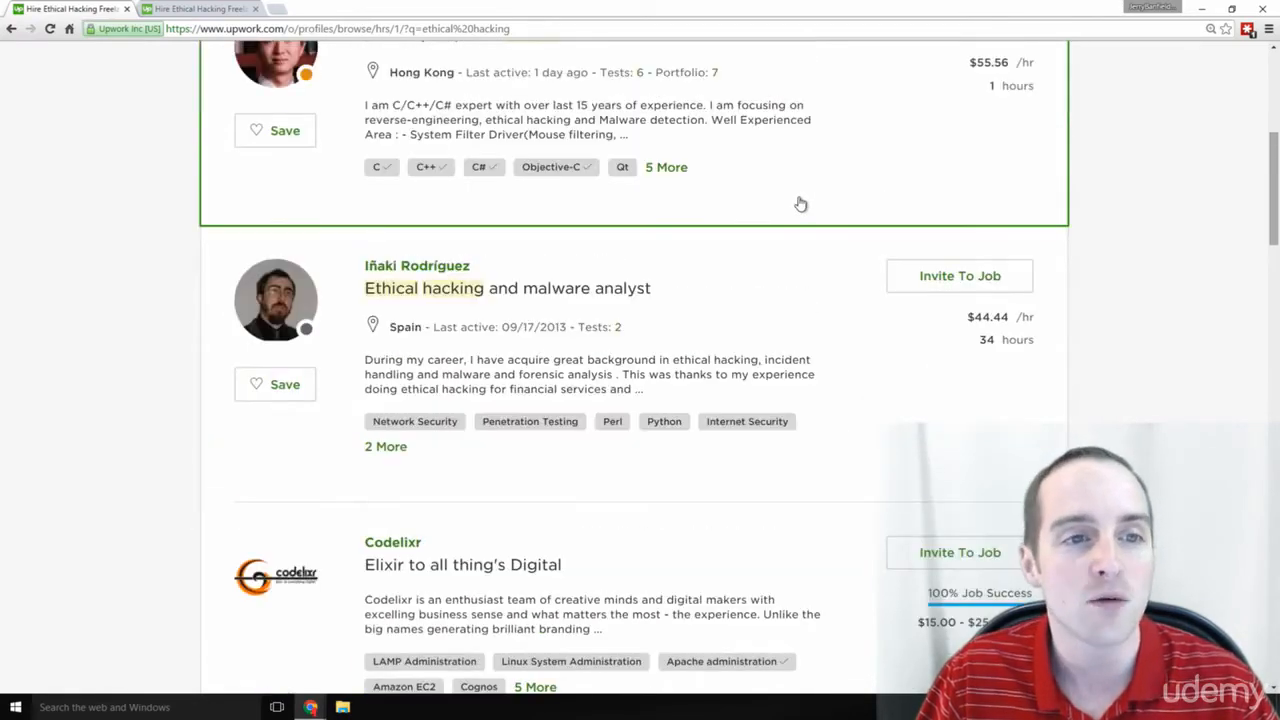
pyautogui.scroll(-3)
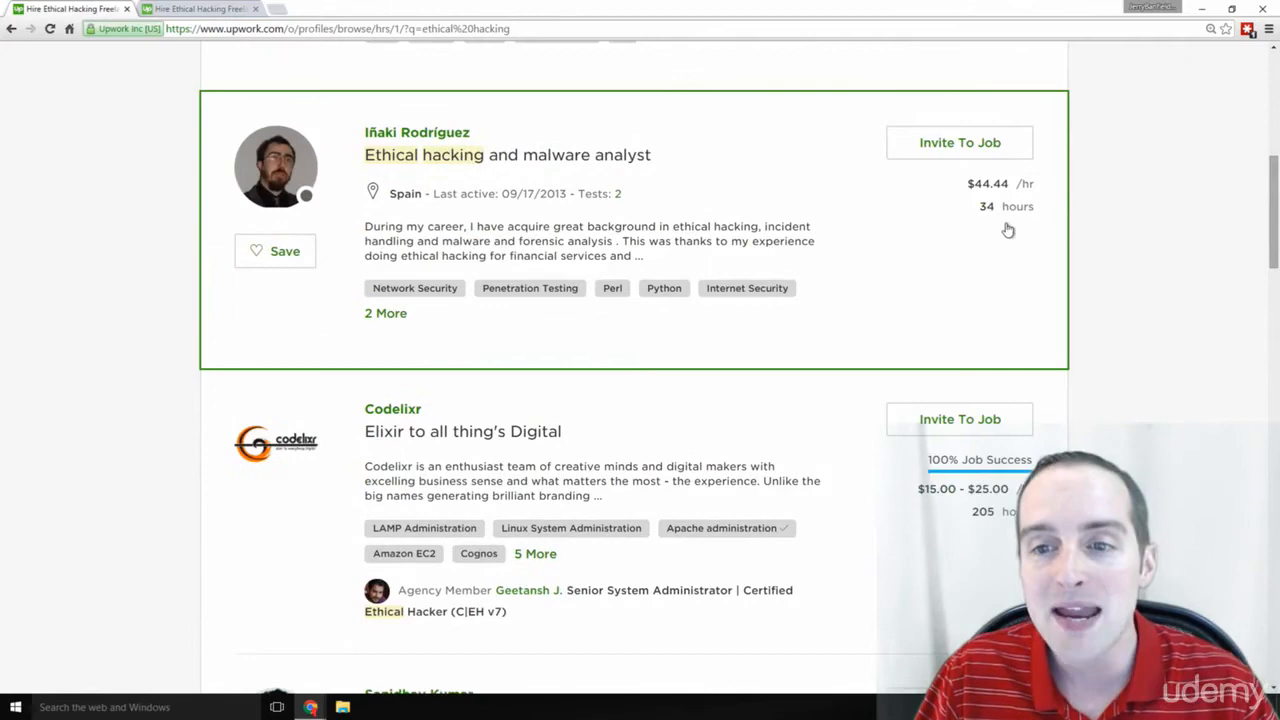
pyautogui.scroll(-3)
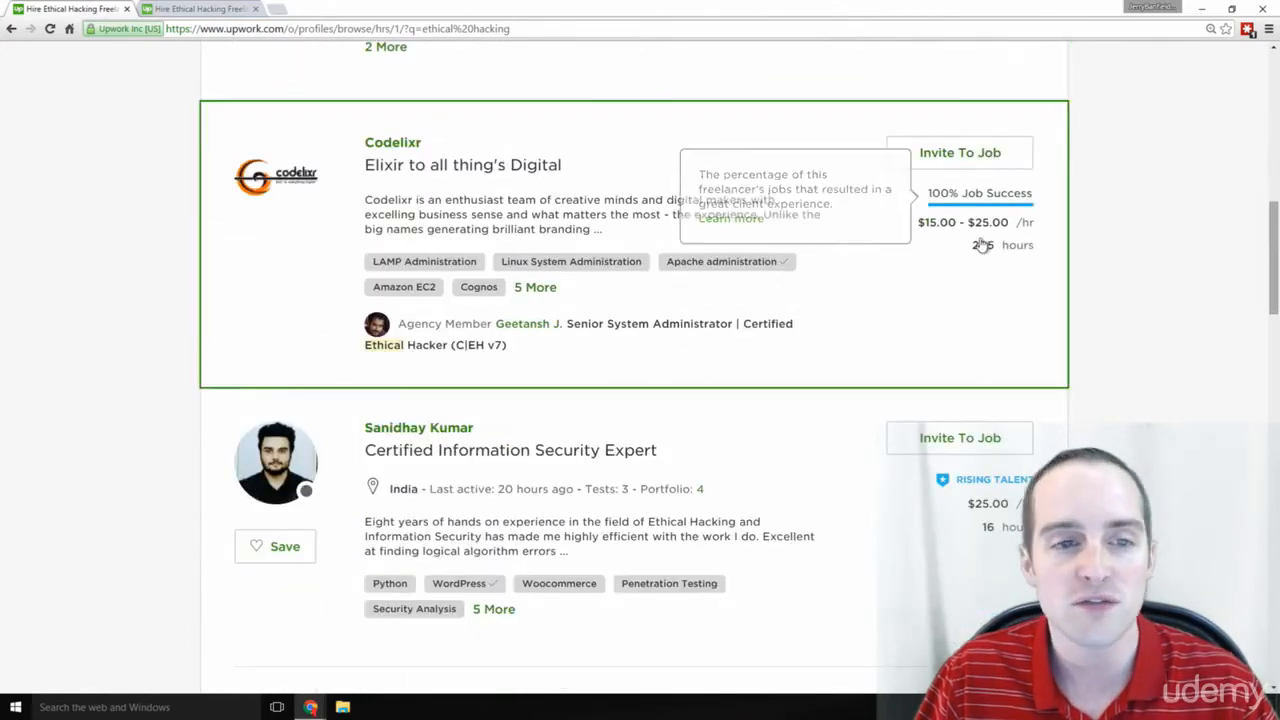
pyautogui.scroll(-3)
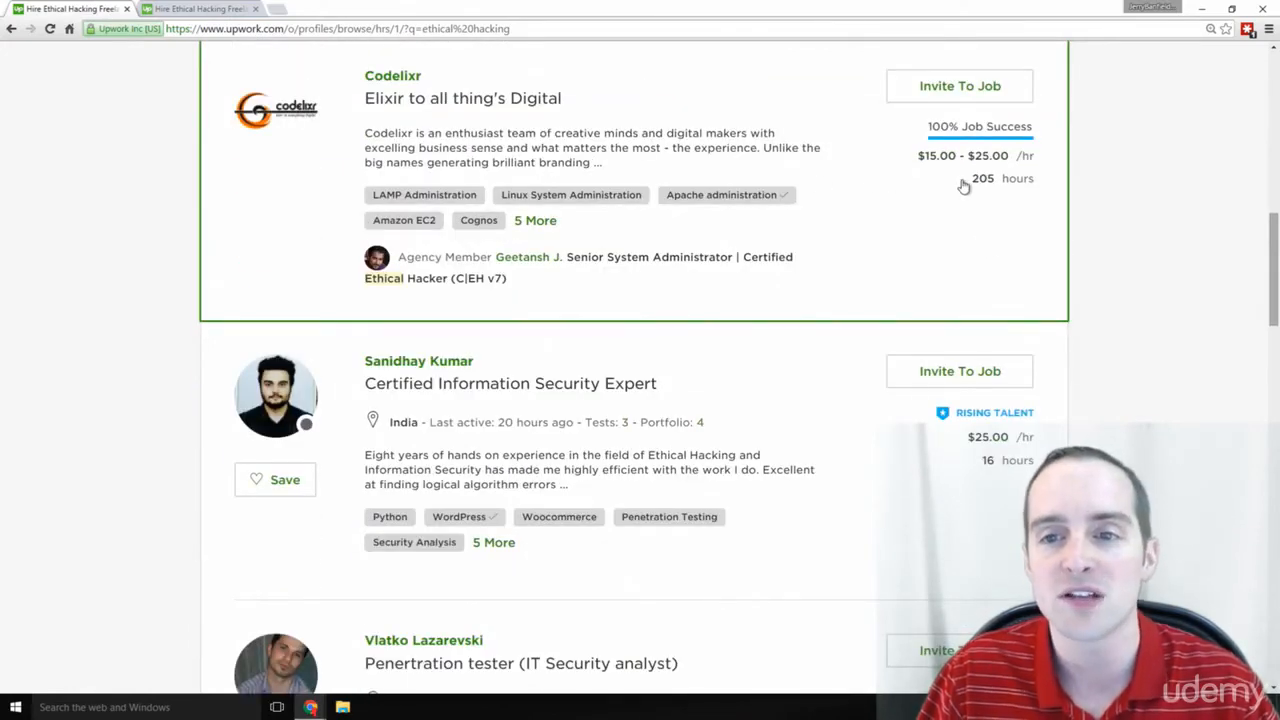
pyautogui.scroll(-3)
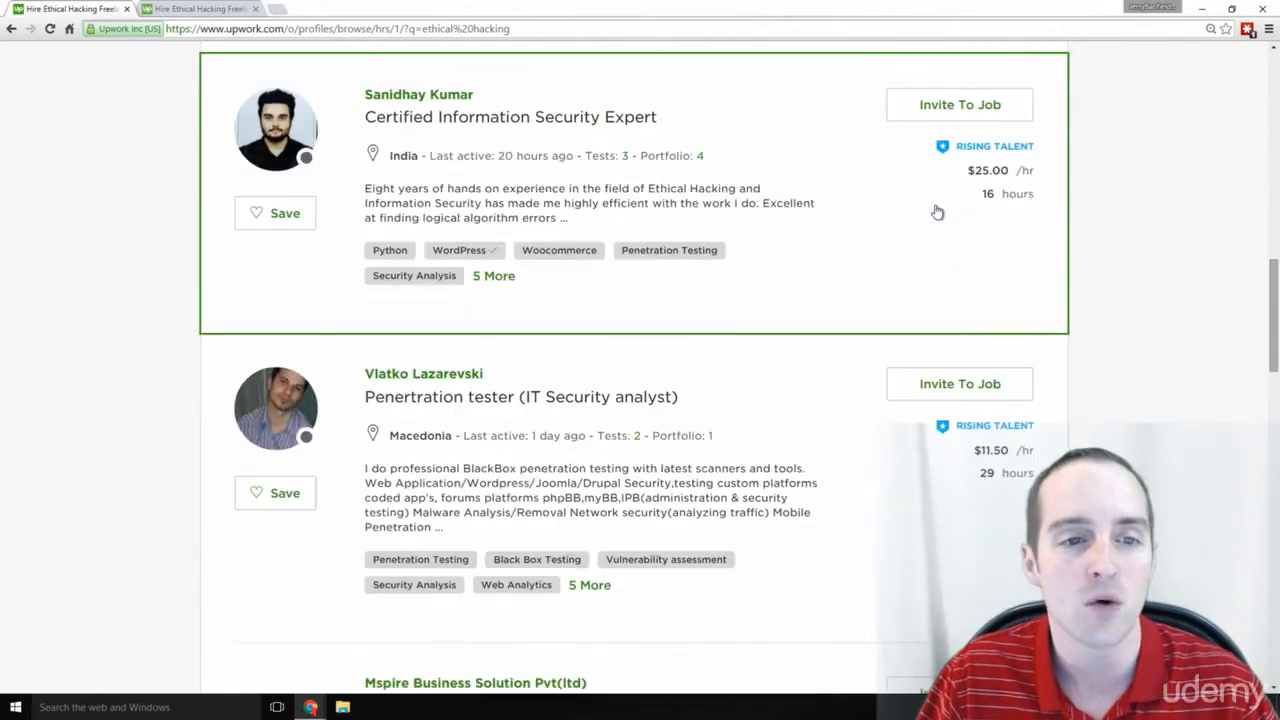
pyautogui.scroll(-3)
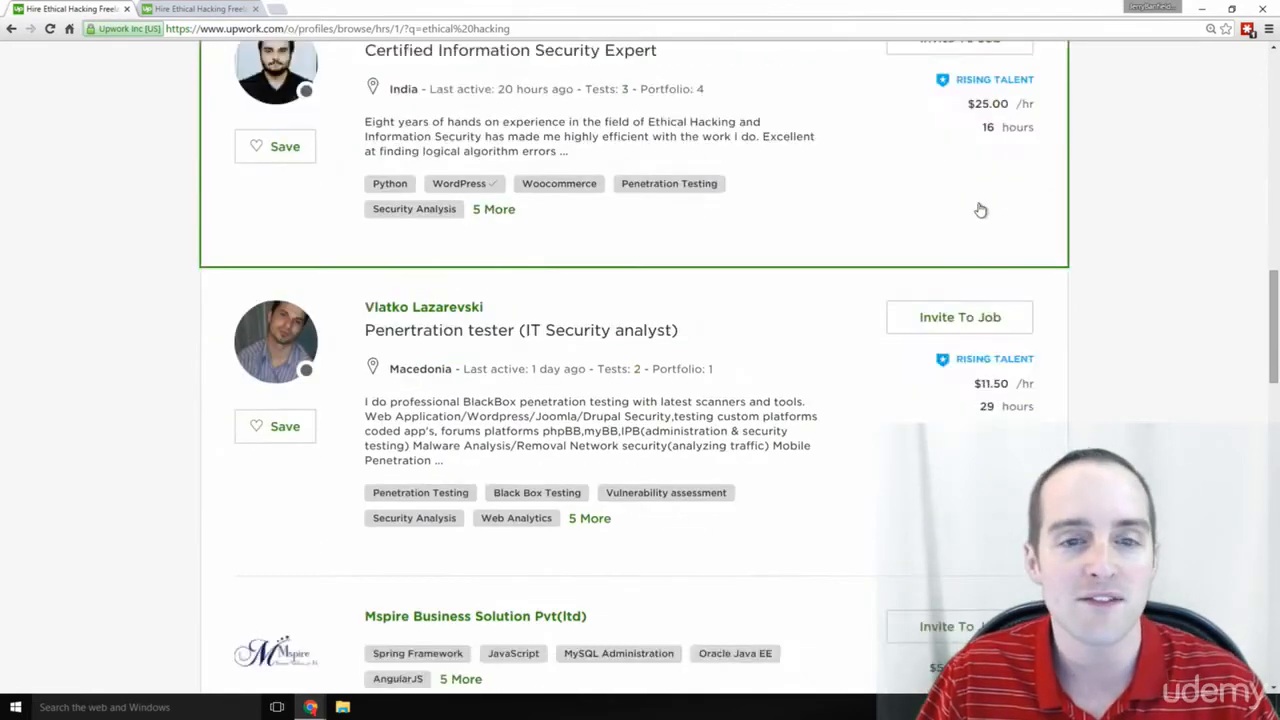
pyautogui.scroll(-3)
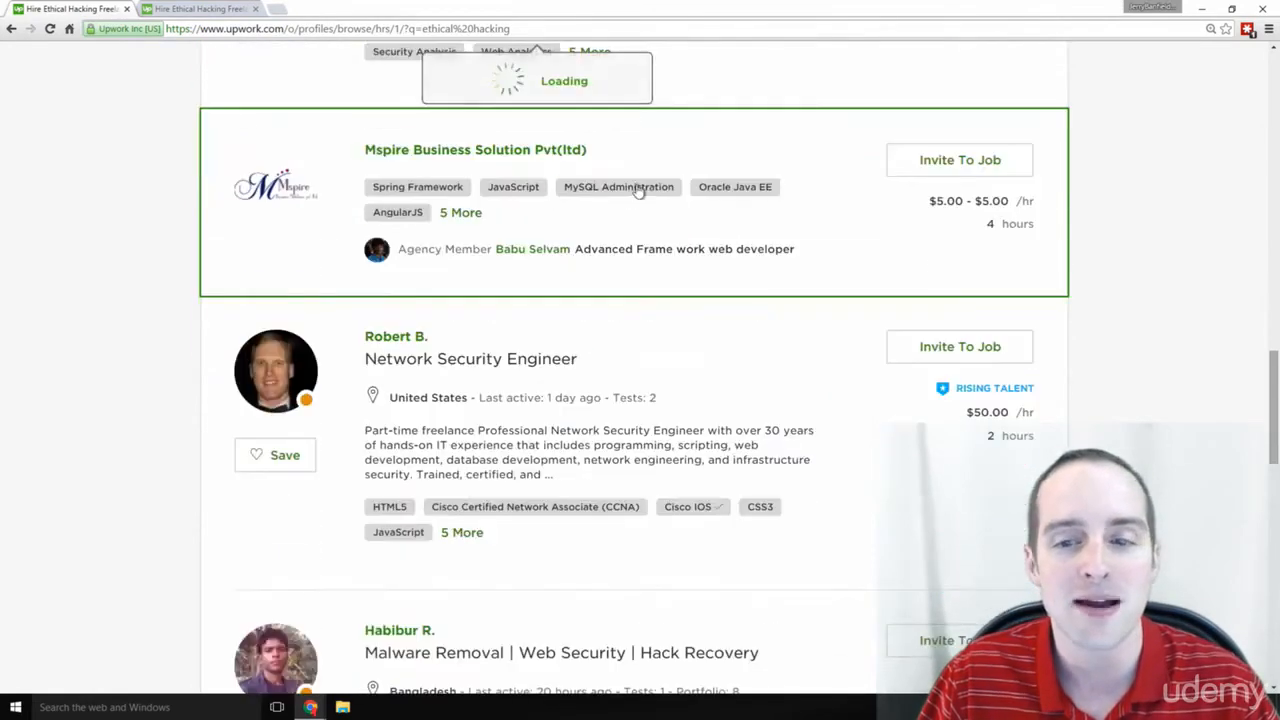
pyautogui.scroll(3)
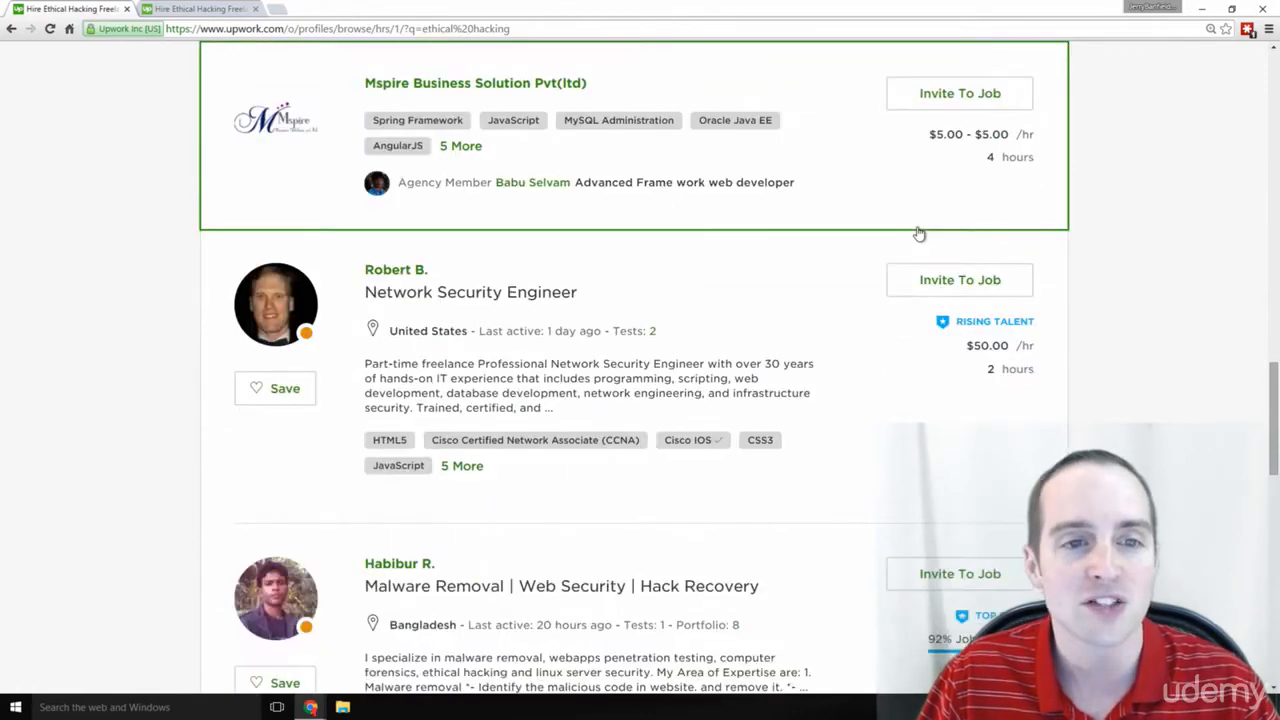
pyautogui.scroll(-3)
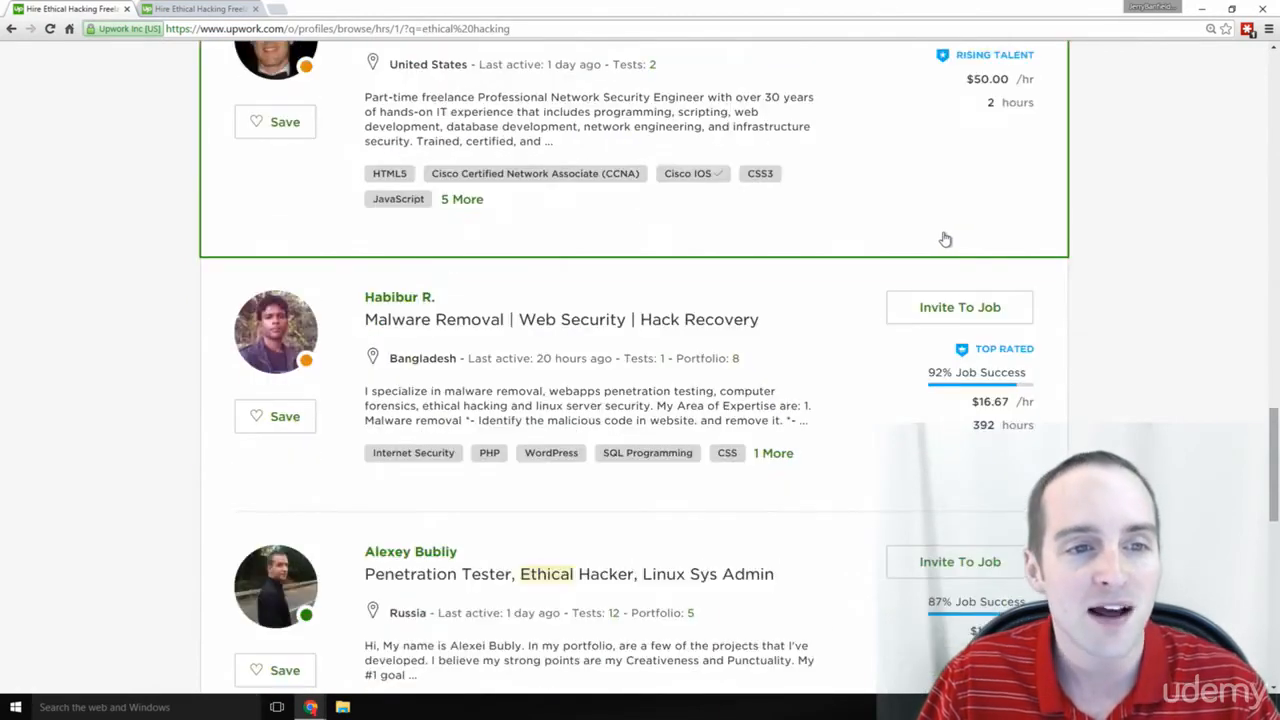
pyautogui.scroll(-3)
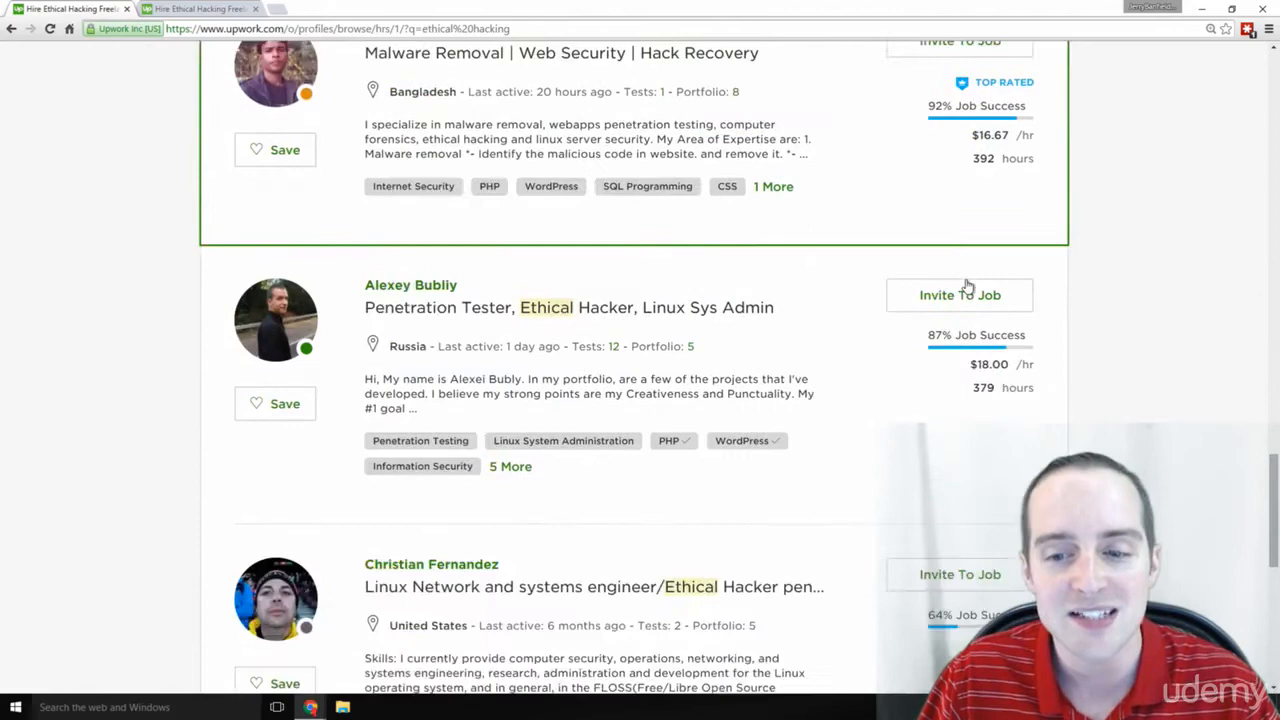
pyautogui.scroll(-3)
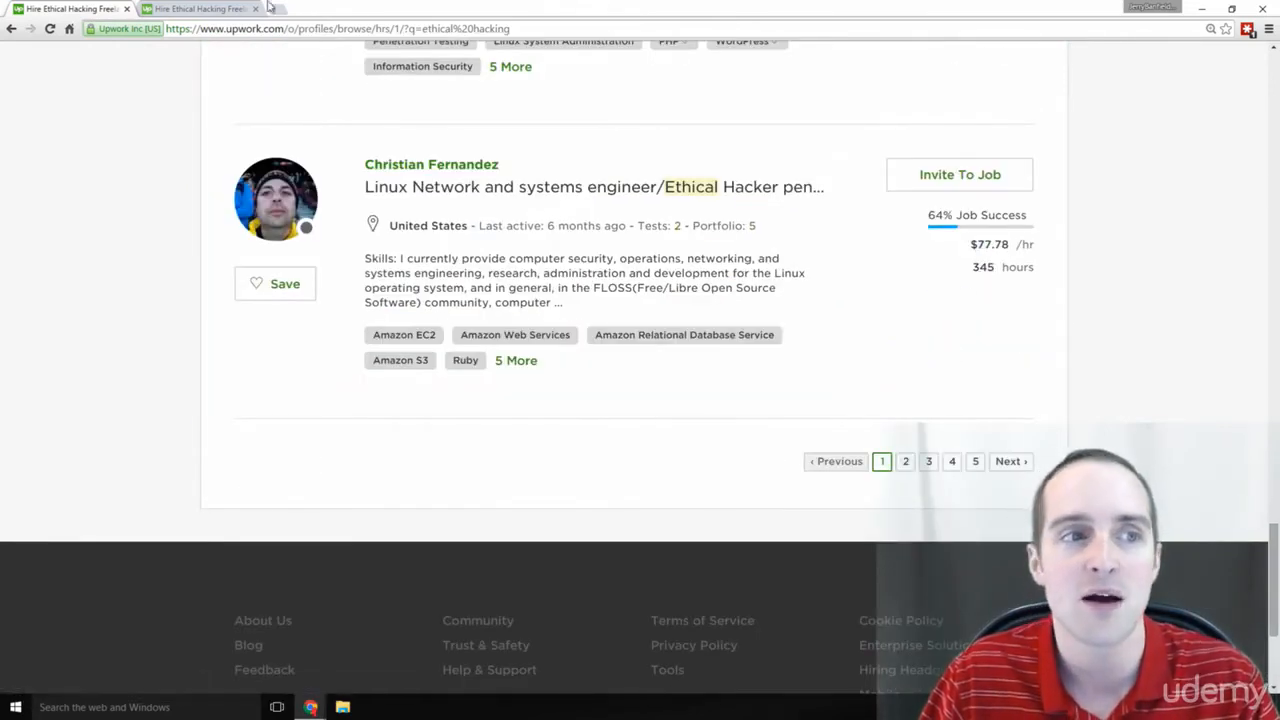
# Go to page 2 of the results and scroll through its freelancer profiles and hourly rates.
pyautogui.click(904, 460)
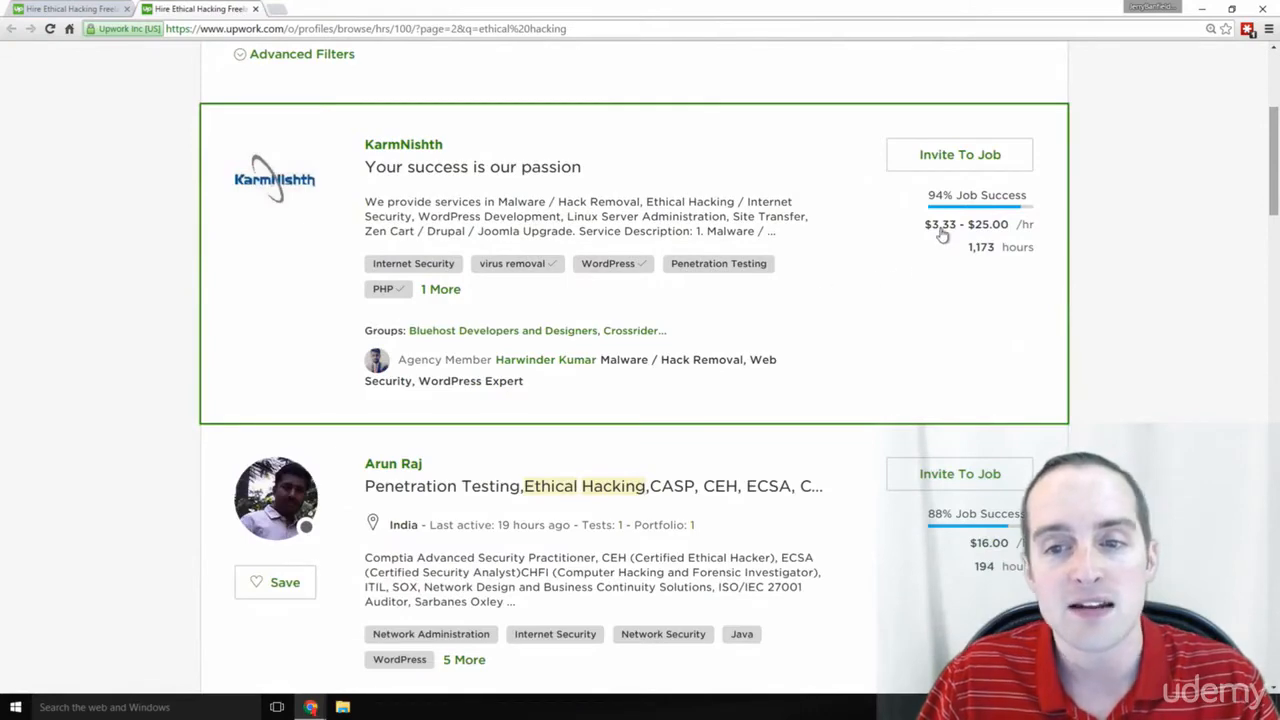
pyautogui.moveTo(984, 260)
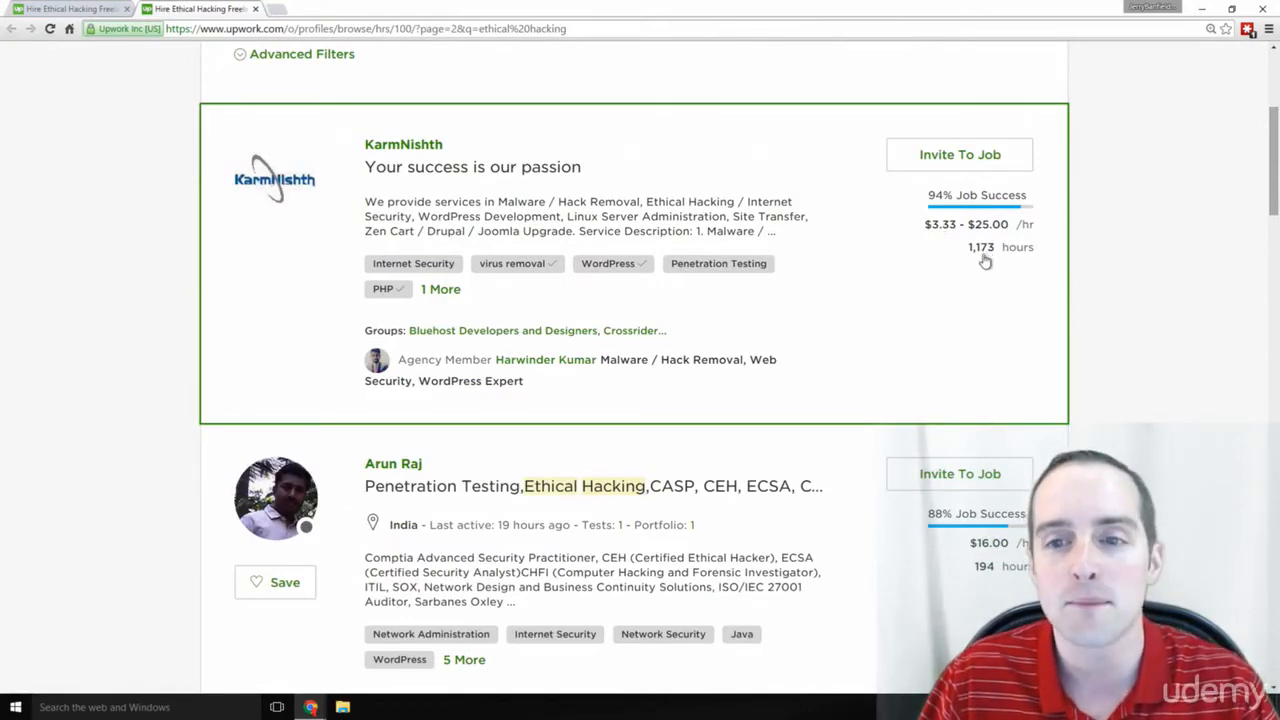
pyautogui.scroll(-3)
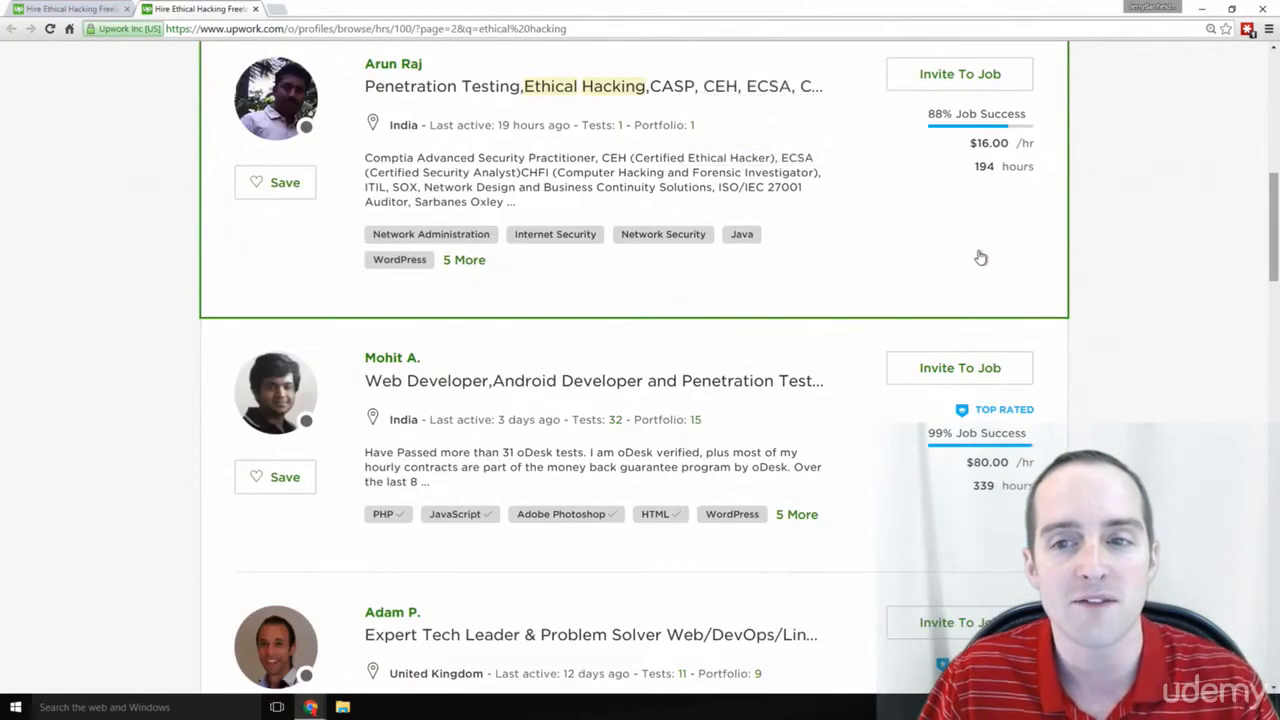
pyautogui.moveTo(984, 168)
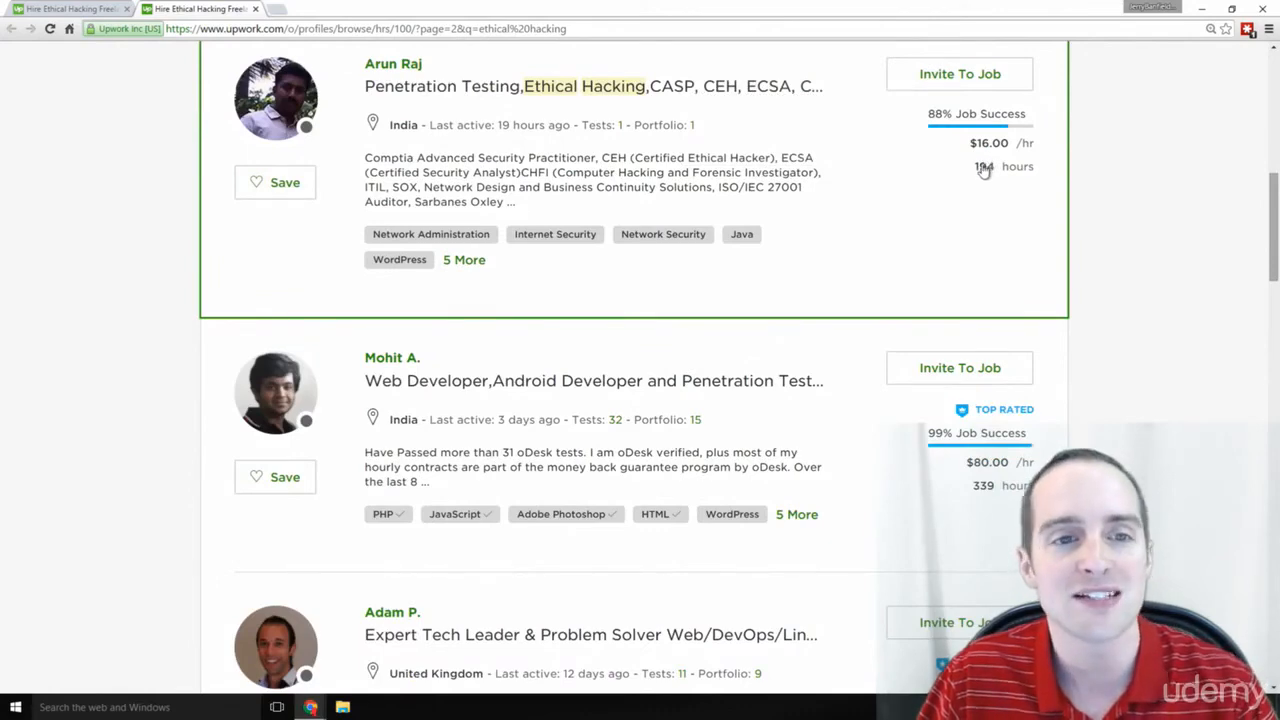
pyautogui.scroll(-3)
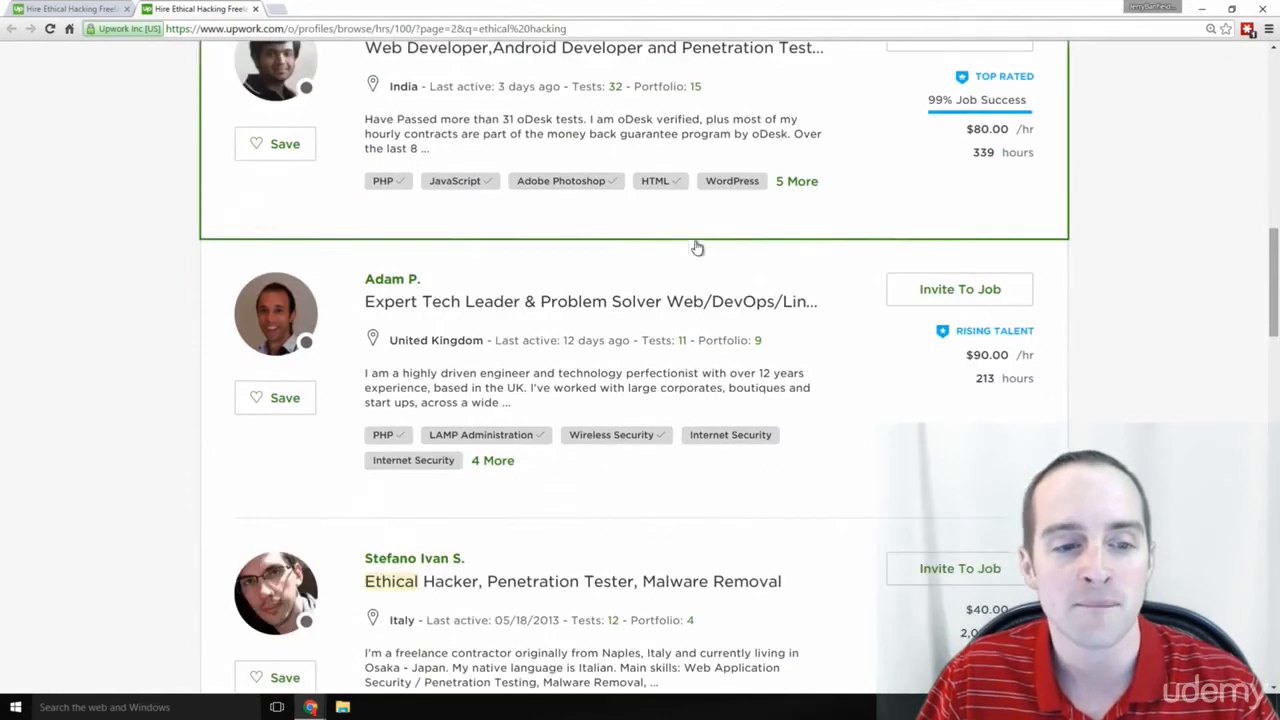
pyautogui.scroll(-3)
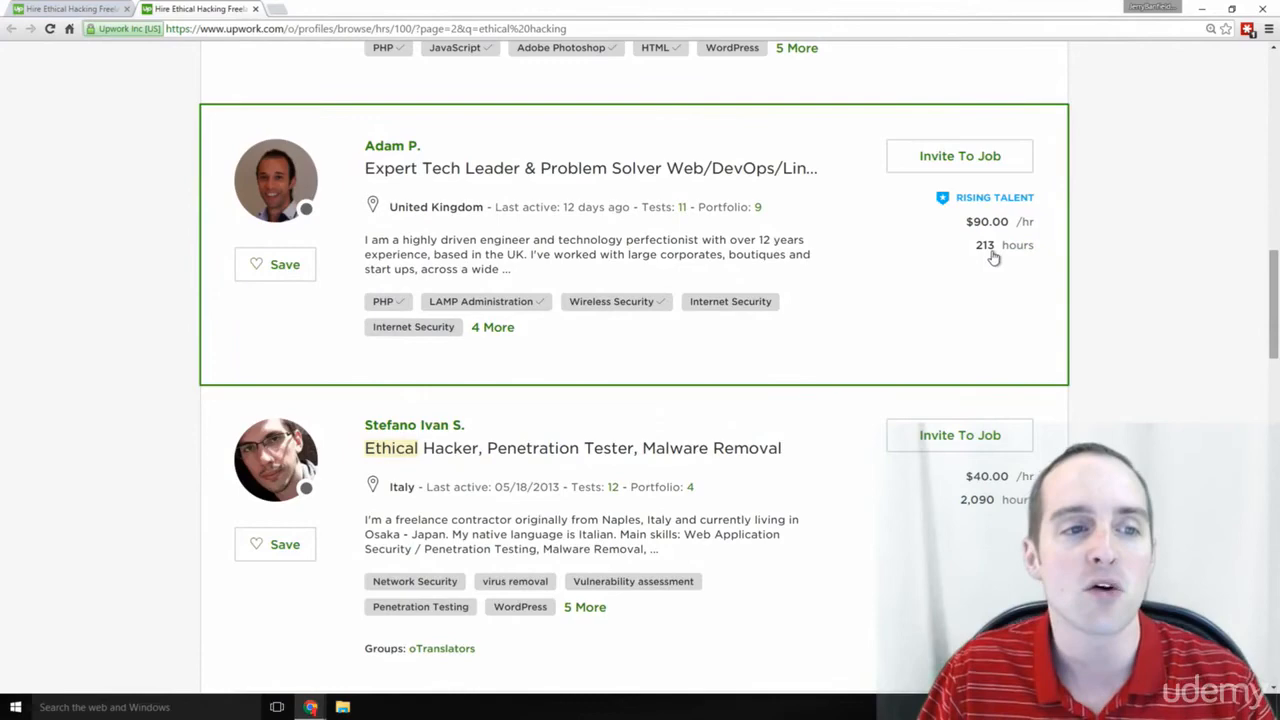
pyautogui.scroll(-3)
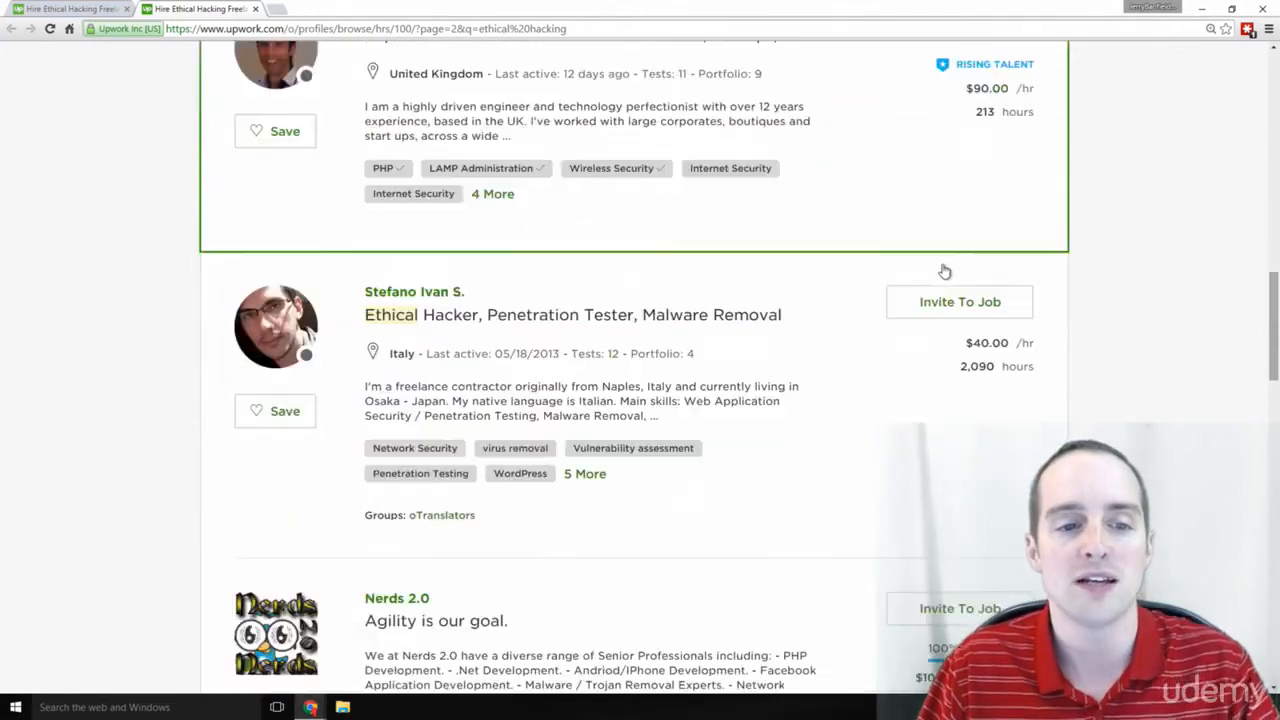
pyautogui.scroll(-3)
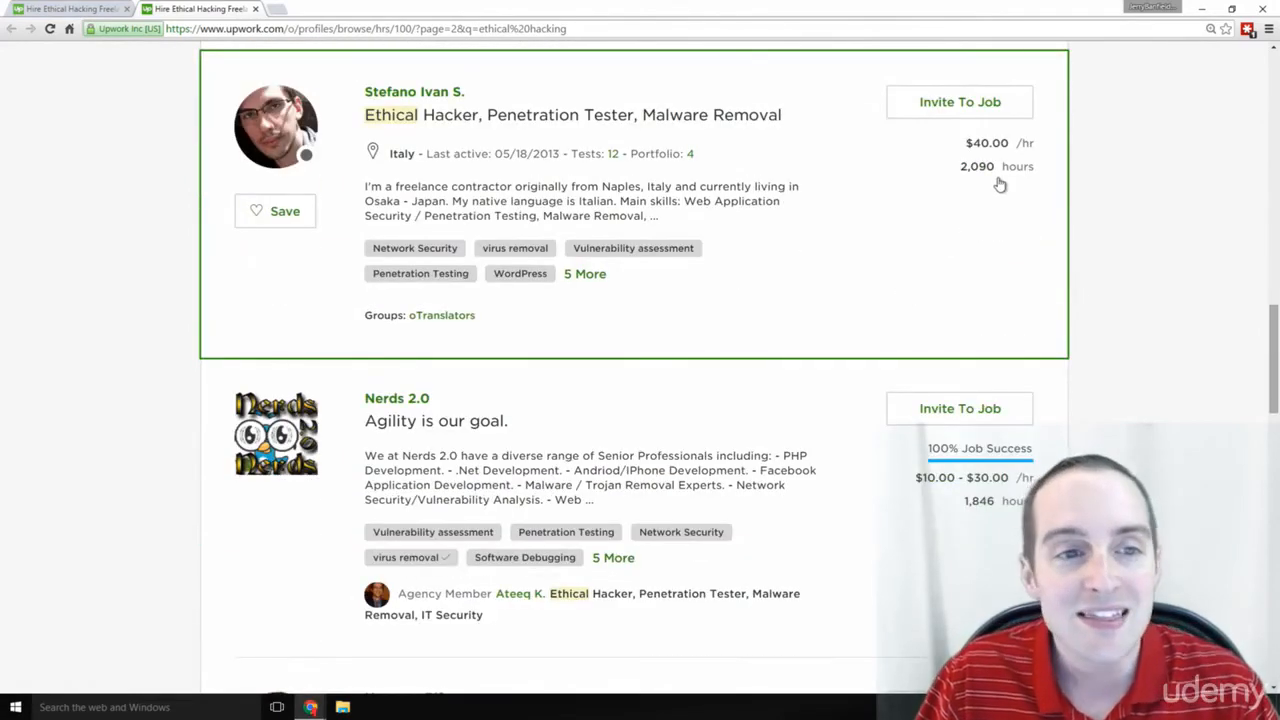
pyautogui.scroll(-3)
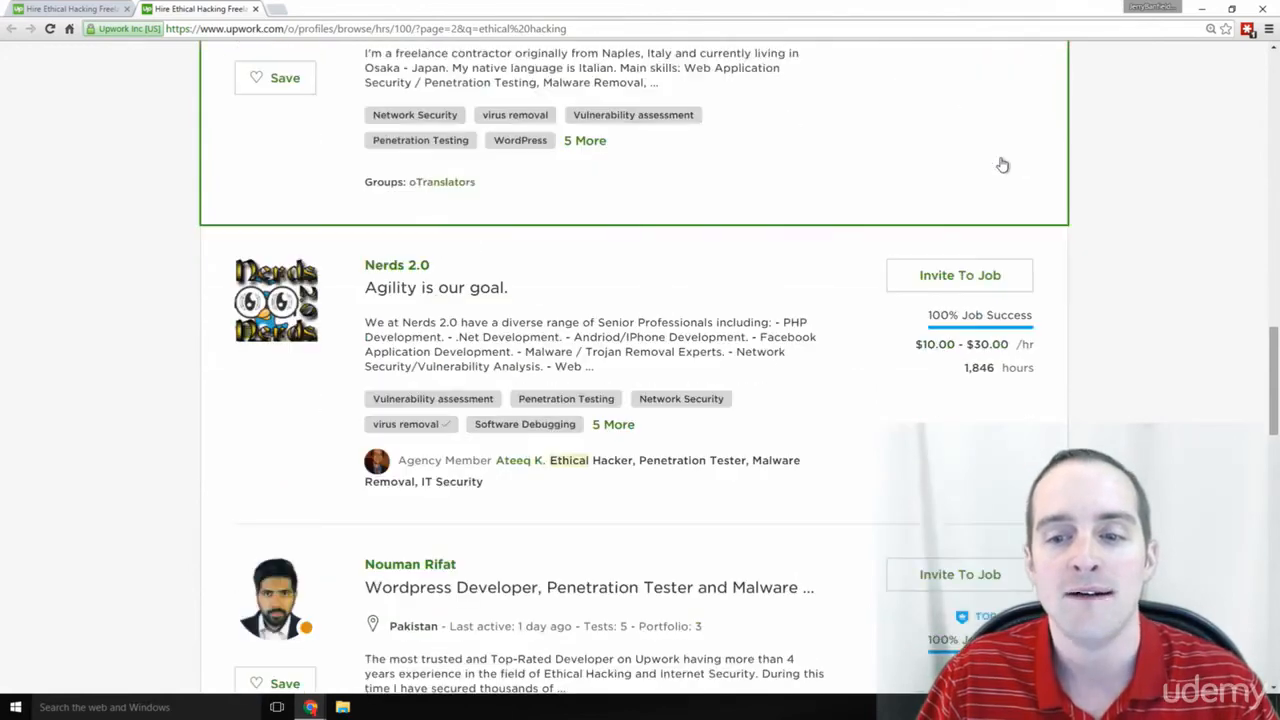
pyautogui.scroll(-3)
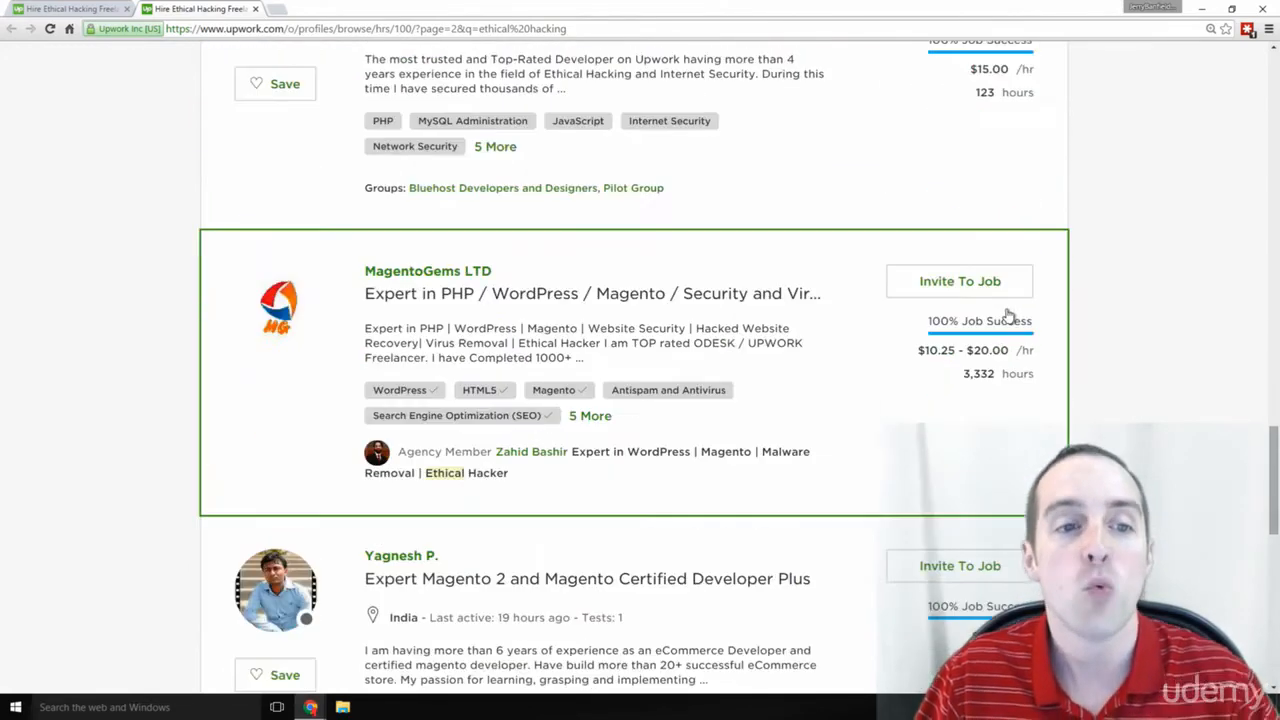
pyautogui.scroll(3)
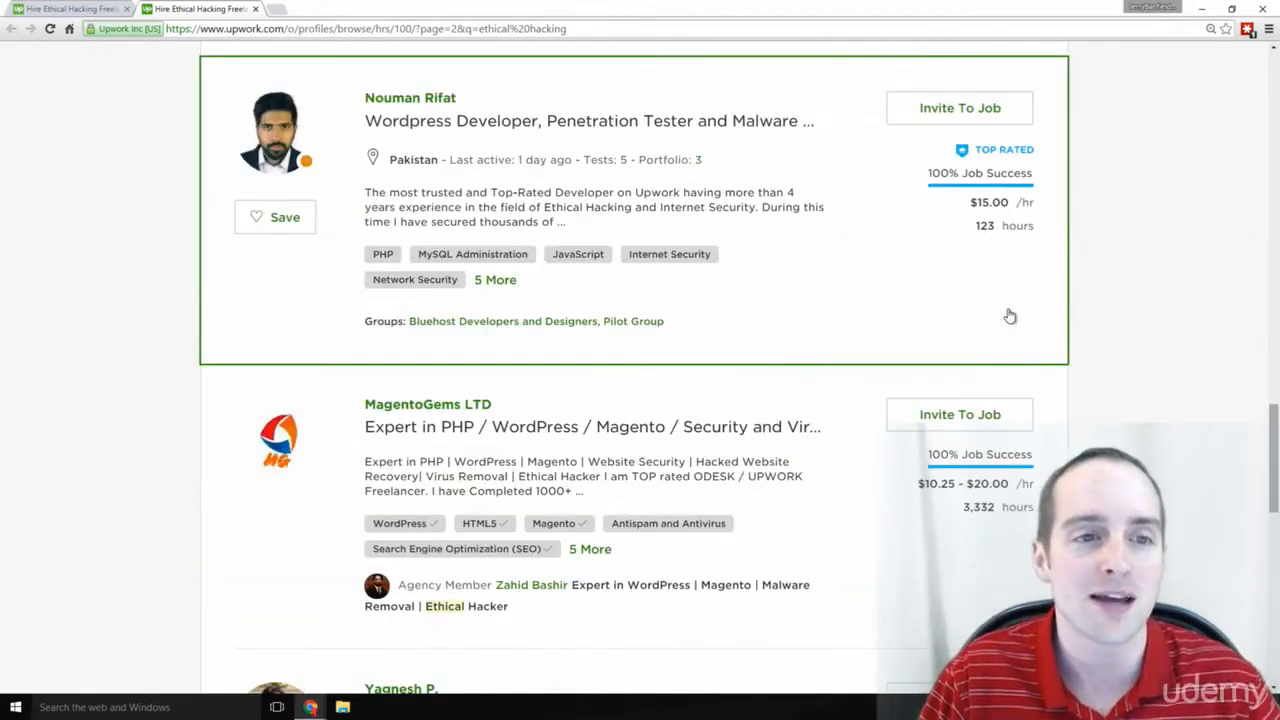
pyautogui.moveTo(992, 224)
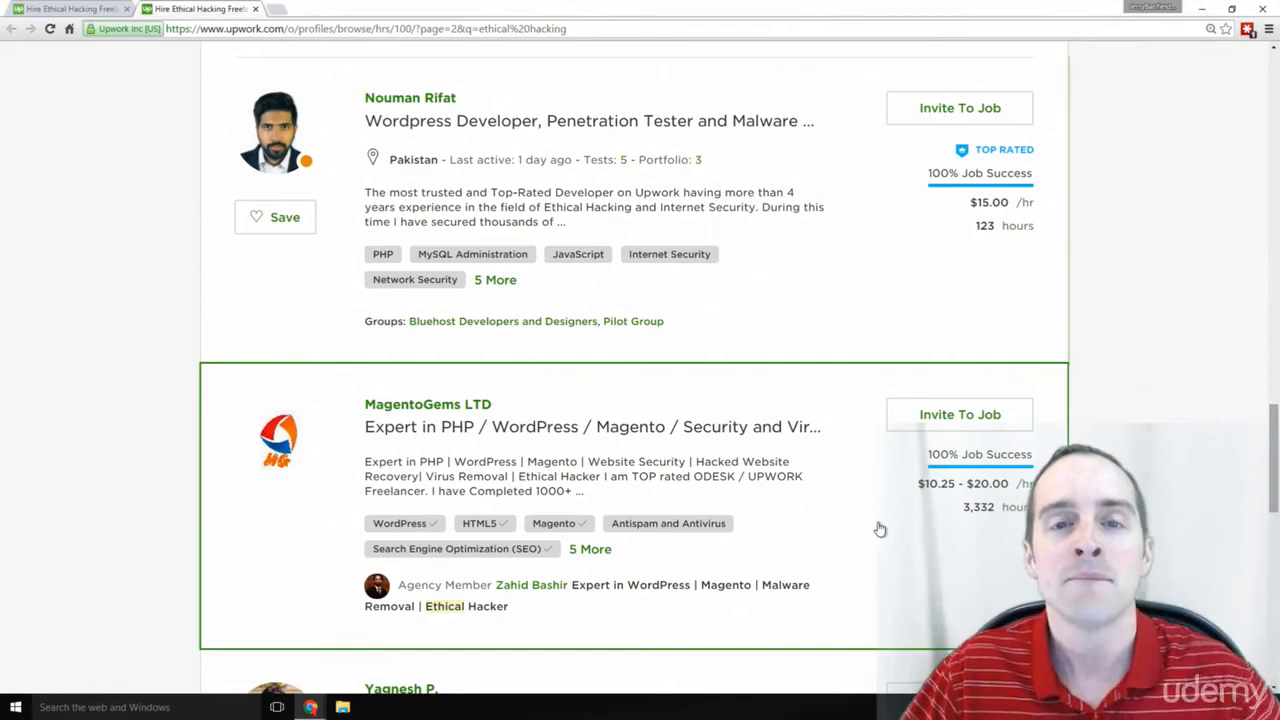
# Scroll to the last profile on page 2, then back up to recheck earlier listings.
pyautogui.scroll(-3)
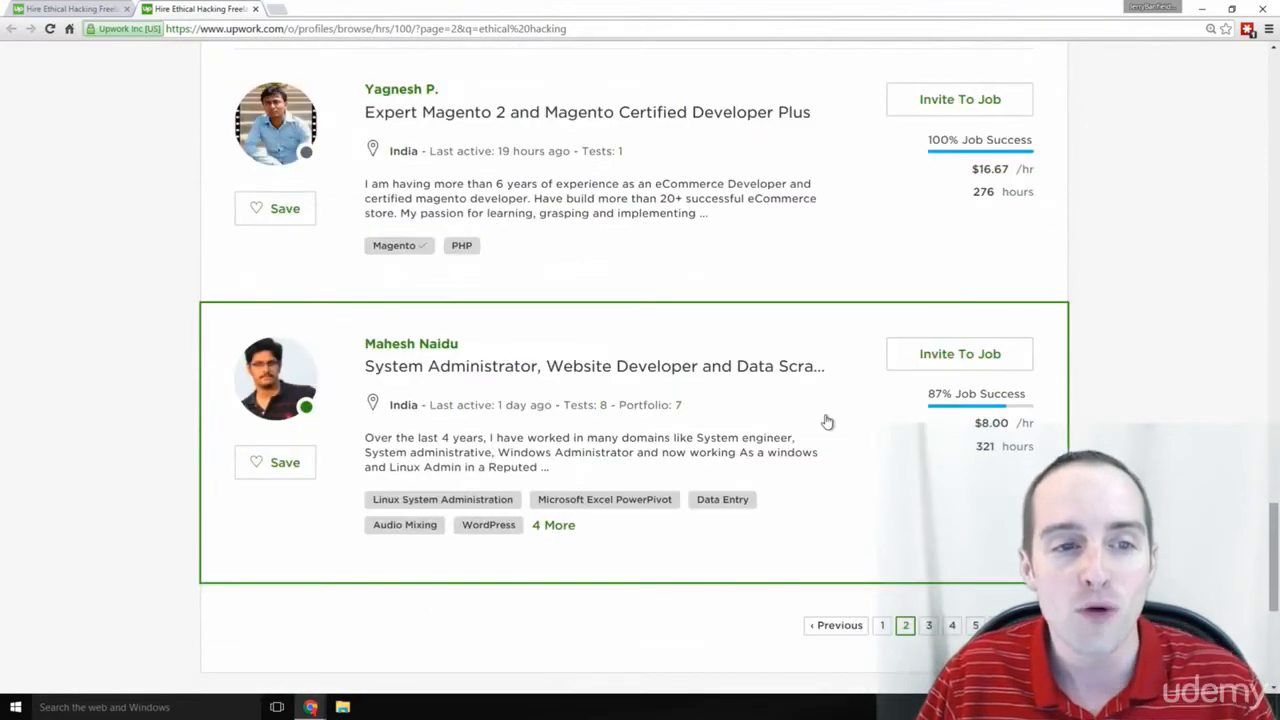
pyautogui.scroll(-3)
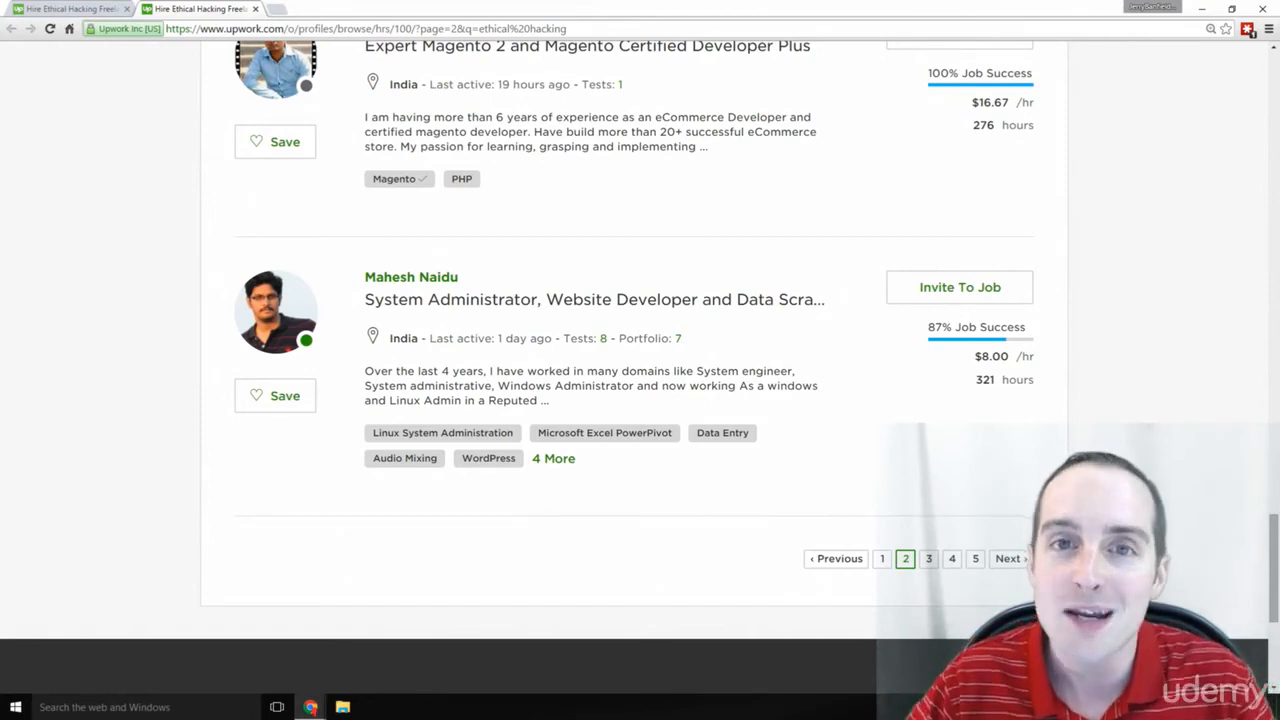
pyautogui.scroll(3)
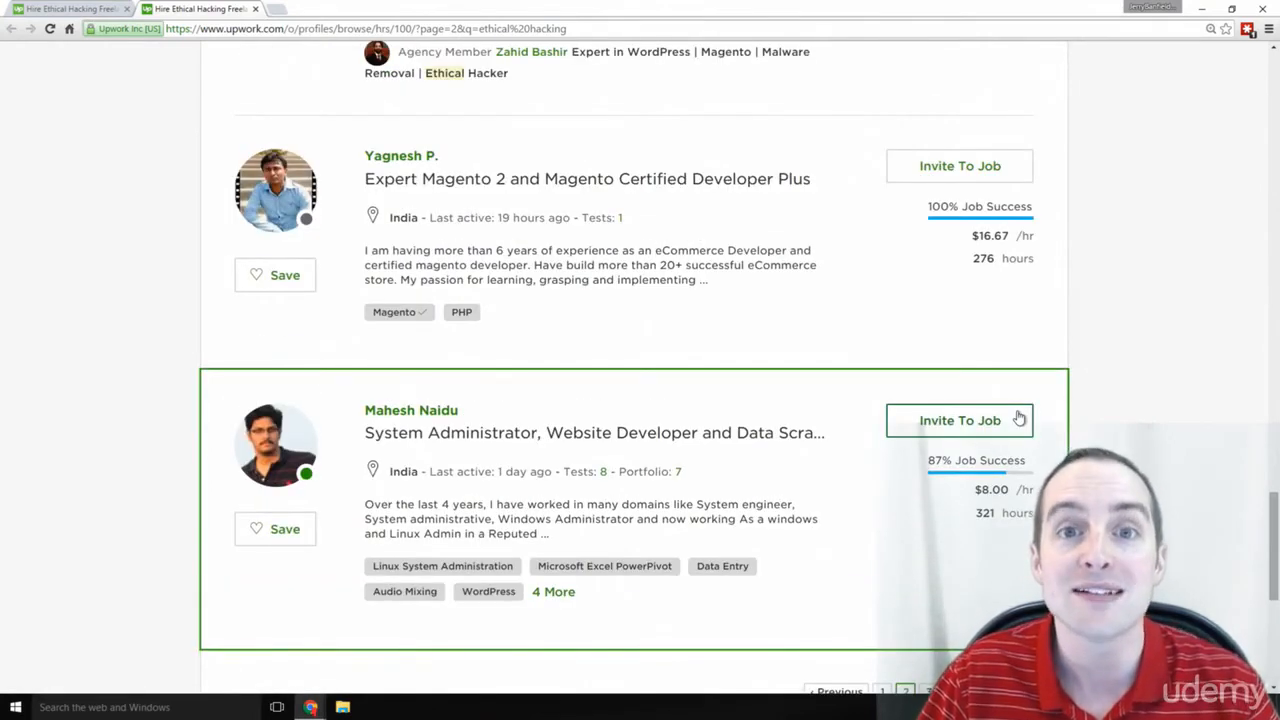
pyautogui.scroll(3)
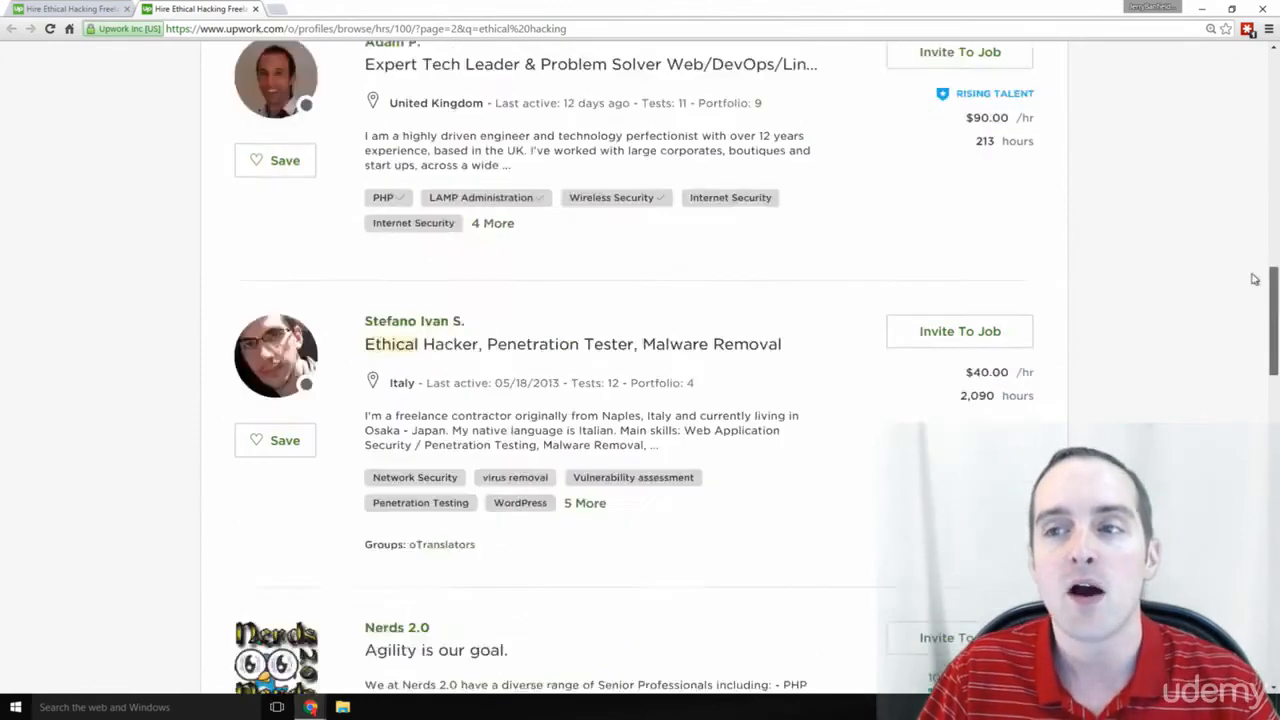
pyautogui.scroll(3)
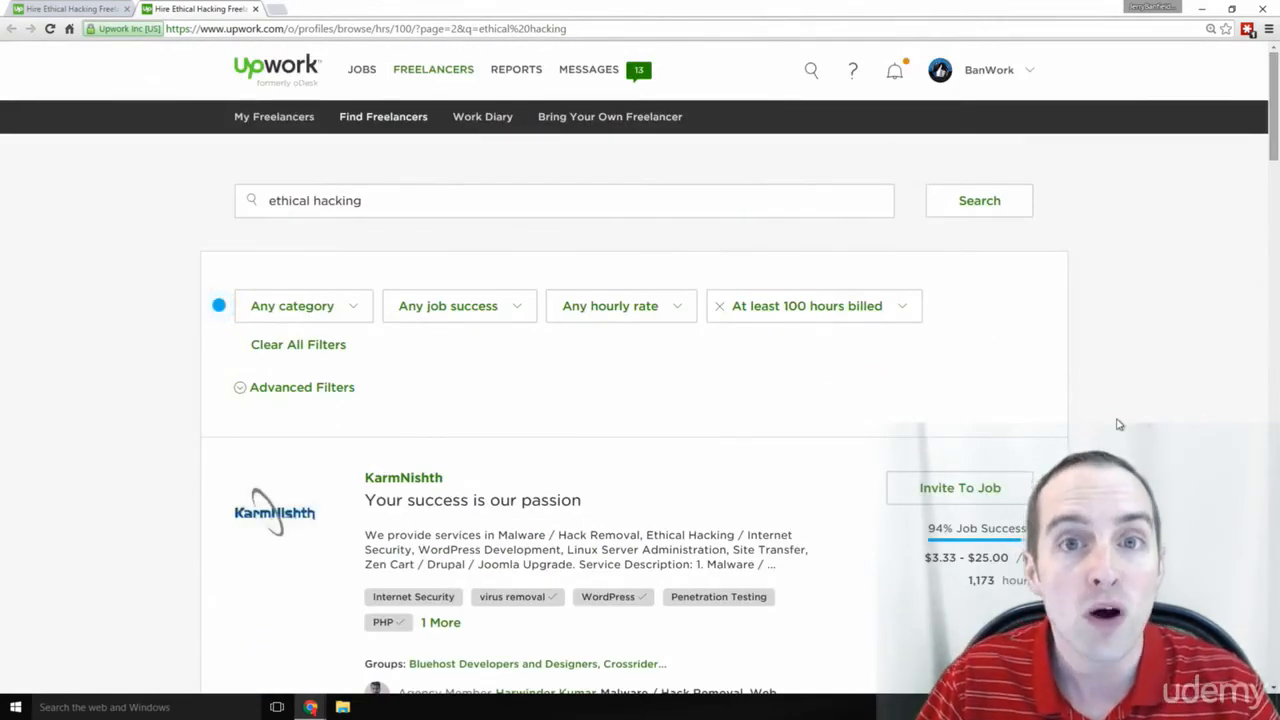
pyautogui.moveTo(1096, 382)
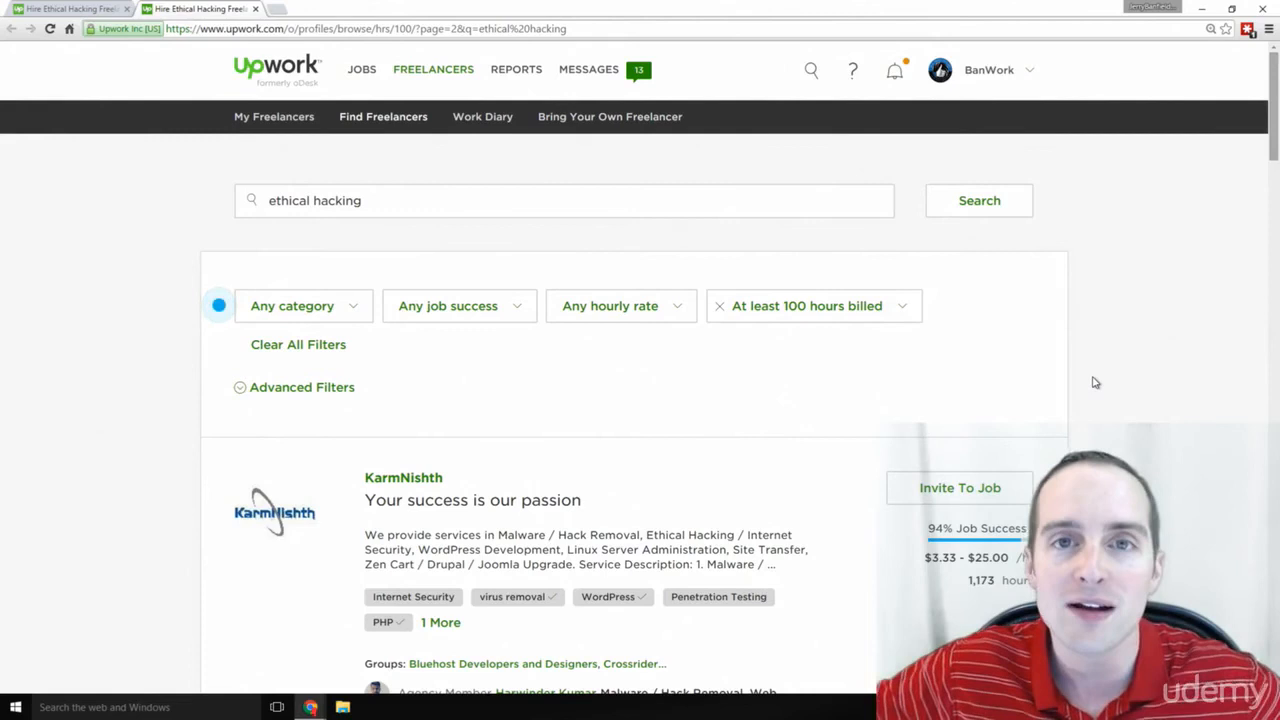
pyautogui.moveTo(924, 332)
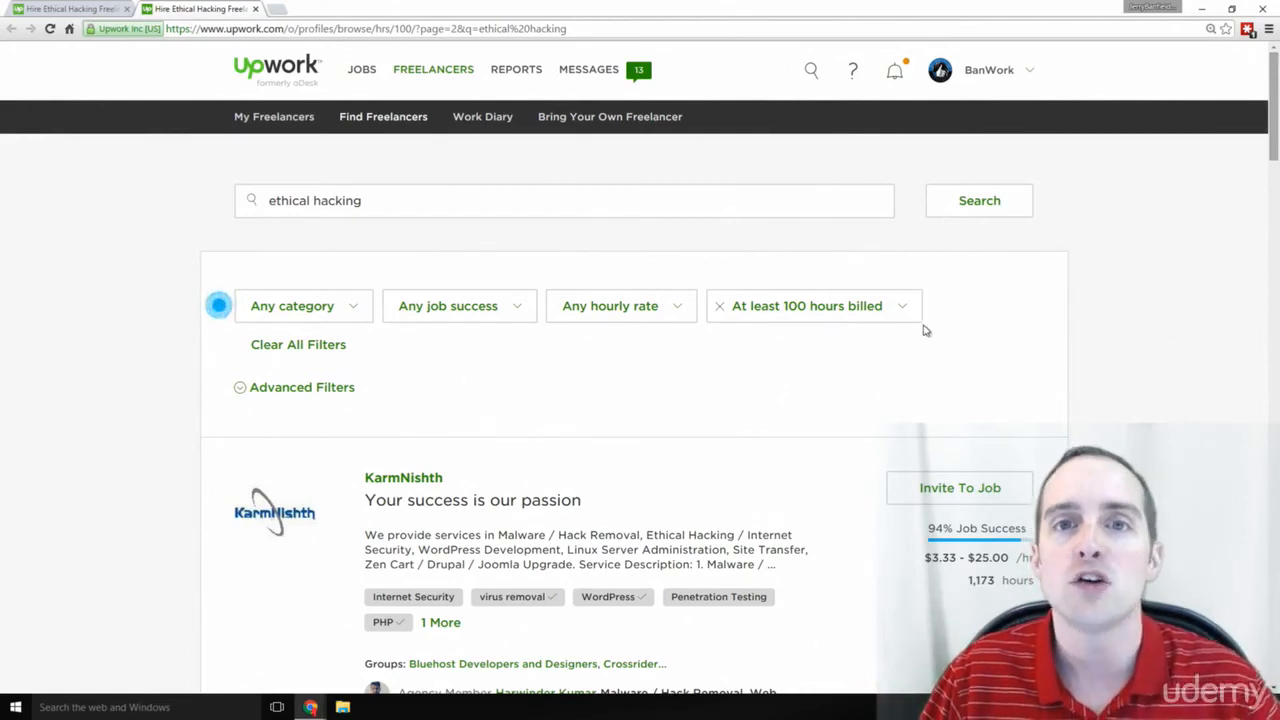